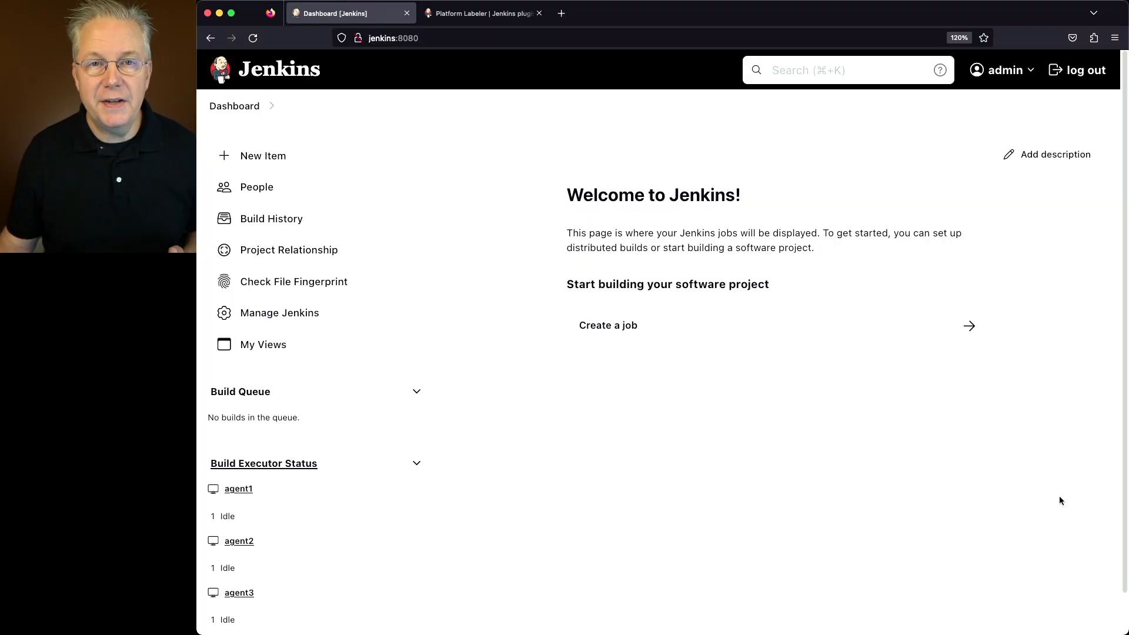
Step: Open the Platform Labeler plugin page and highlight its description of what the plugin does
scroll(down, 3)
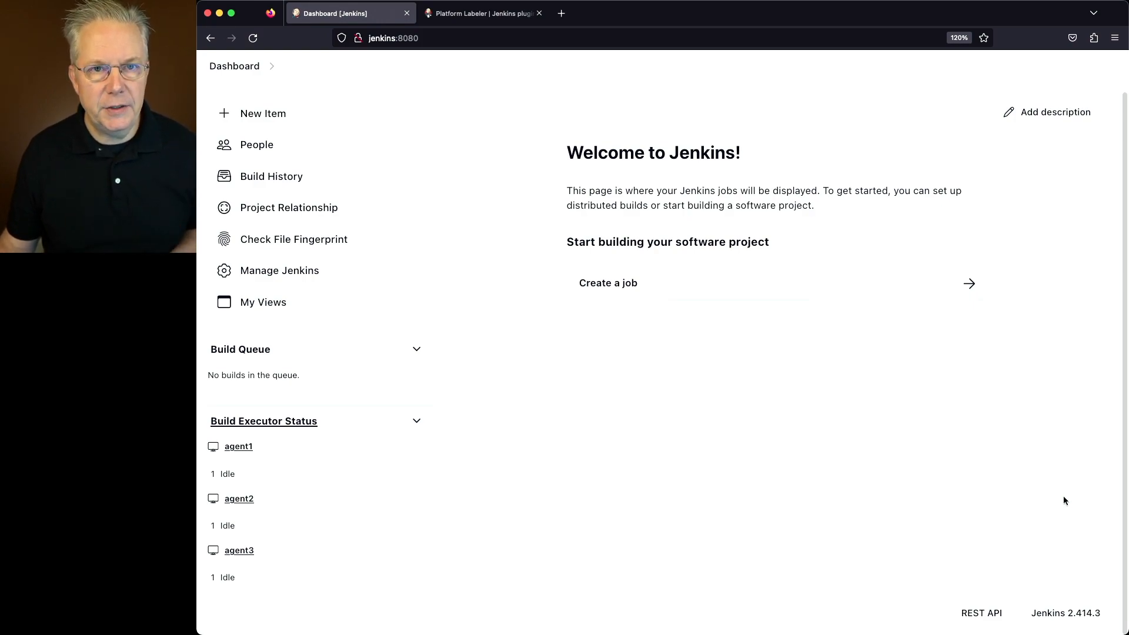
mouse_move(1069, 501)
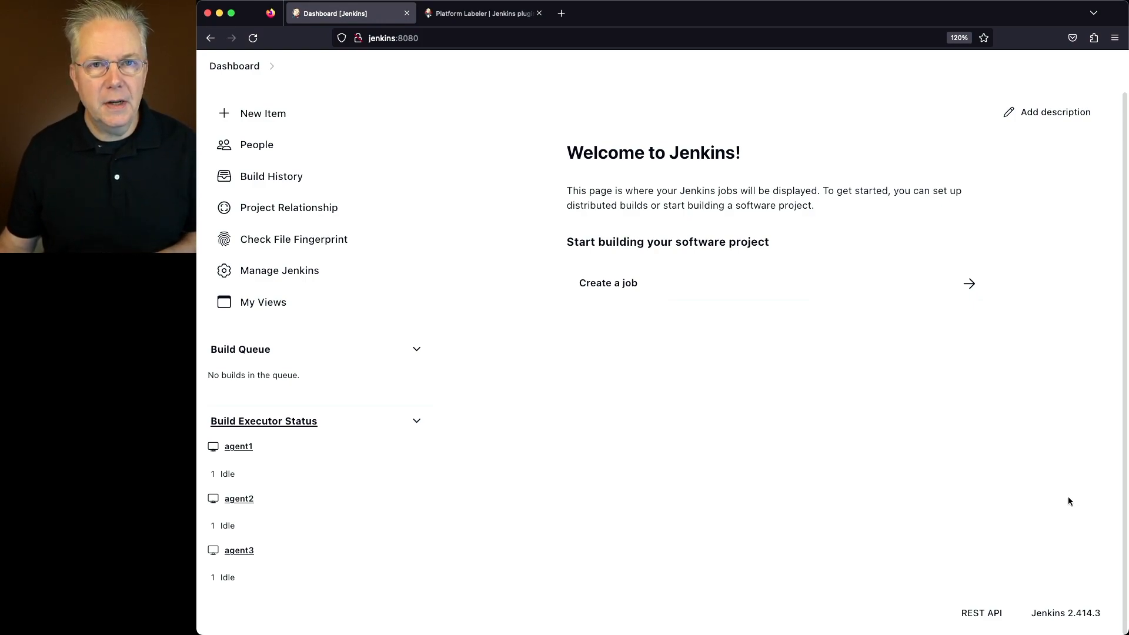
mouse_move(1065, 499)
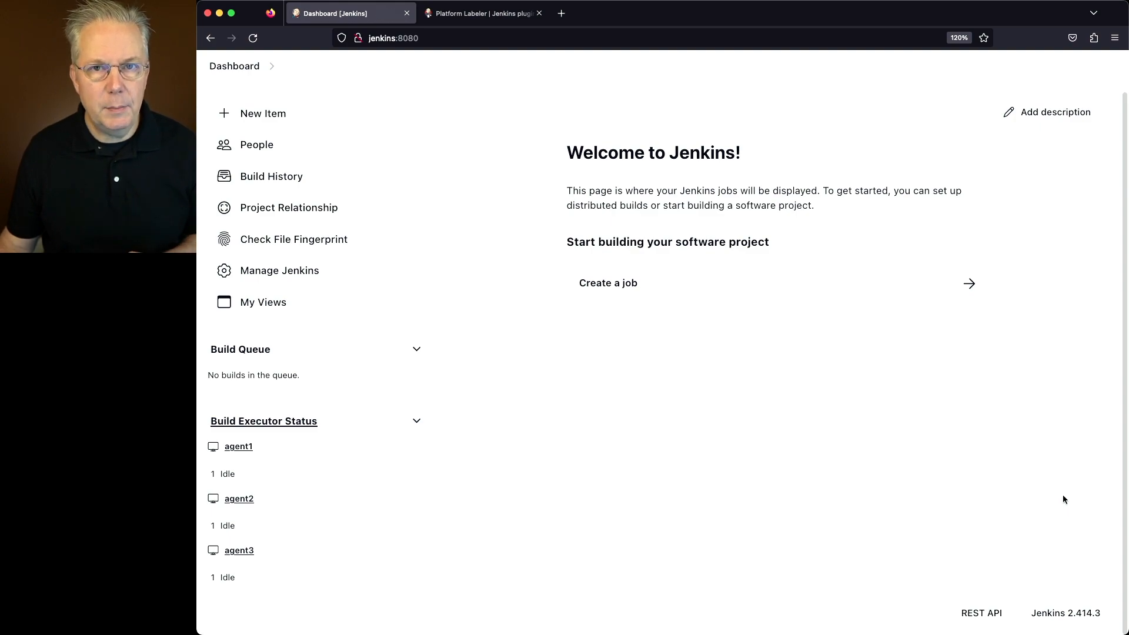
mouse_move(1078, 489)
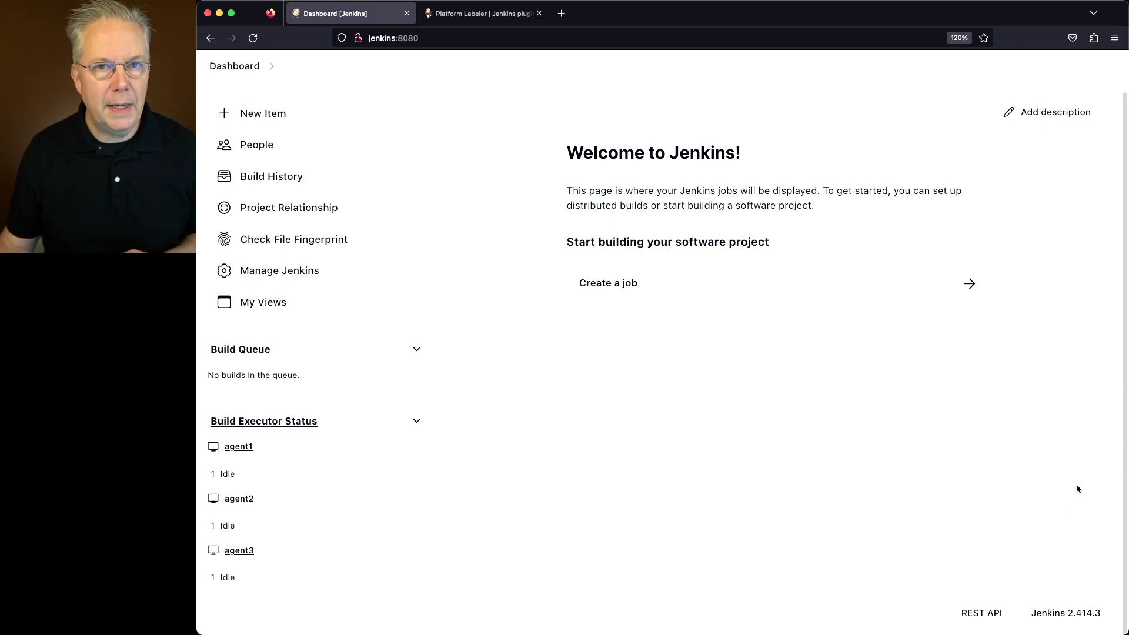
click(482, 13)
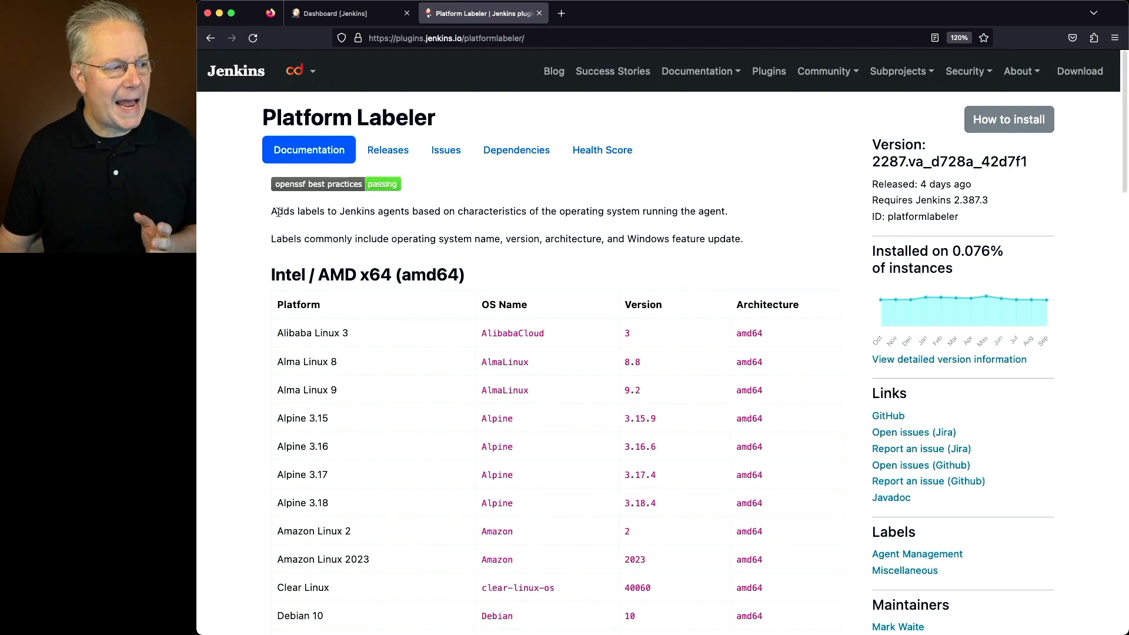
drag(272, 211, 504, 211)
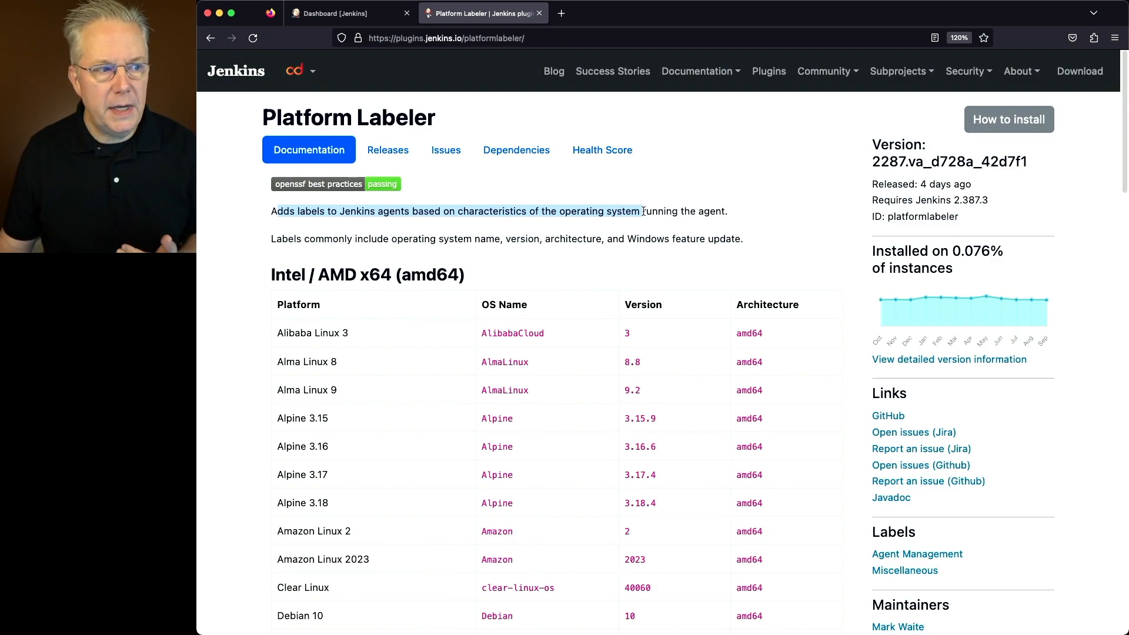
Step: Scroll through the supported platforms table and select the Debian 12 row
scroll(down, 3)
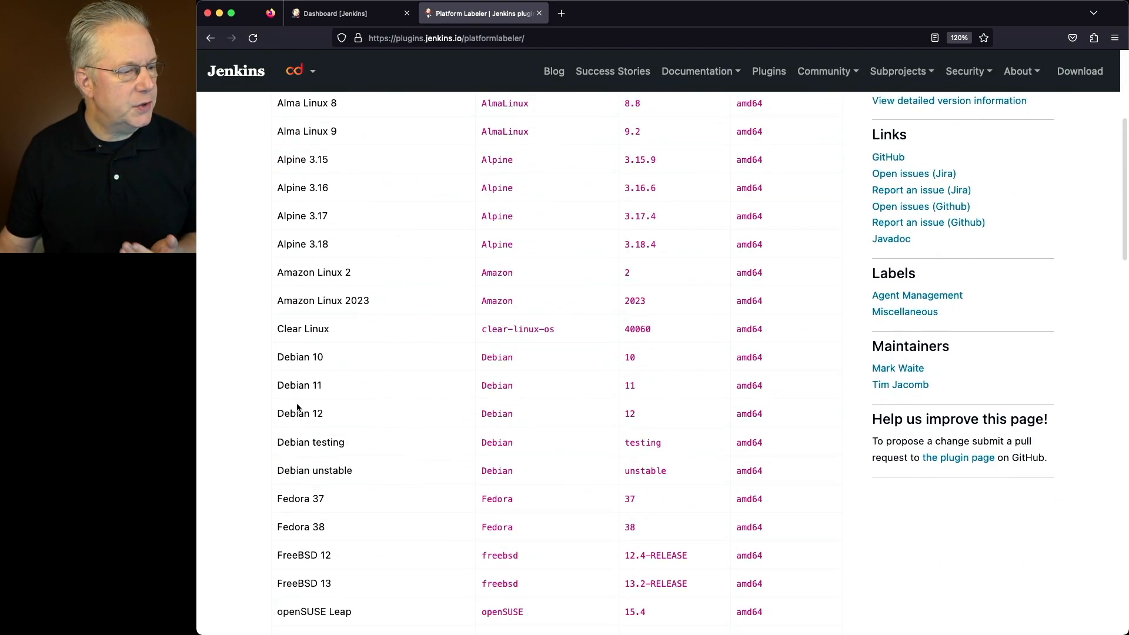
double_click(298, 413)
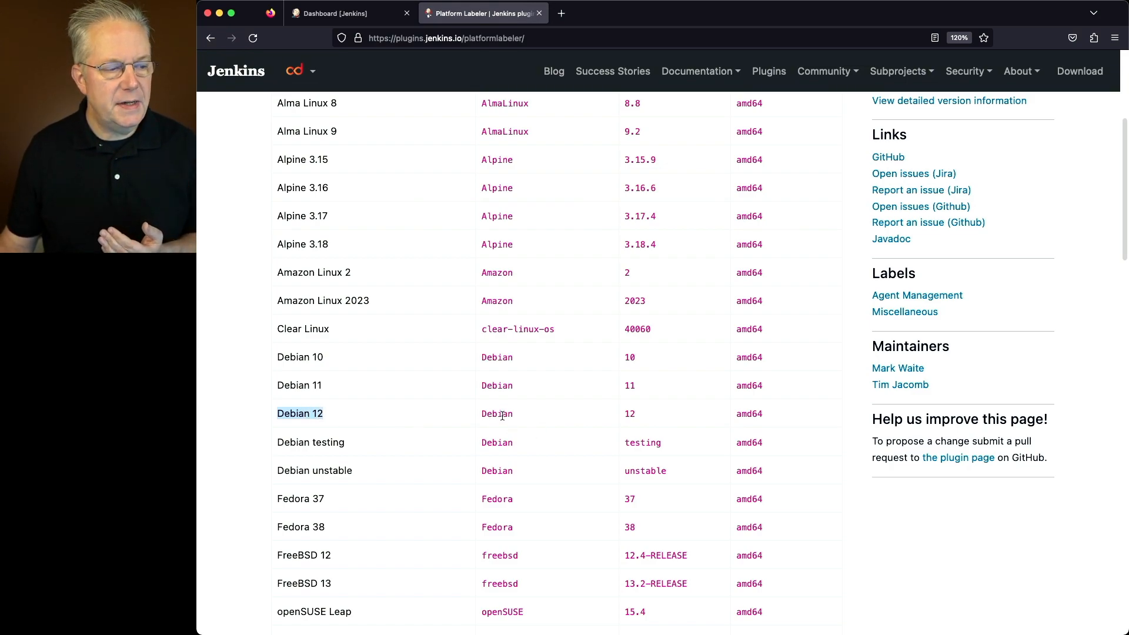
scroll(down, 3)
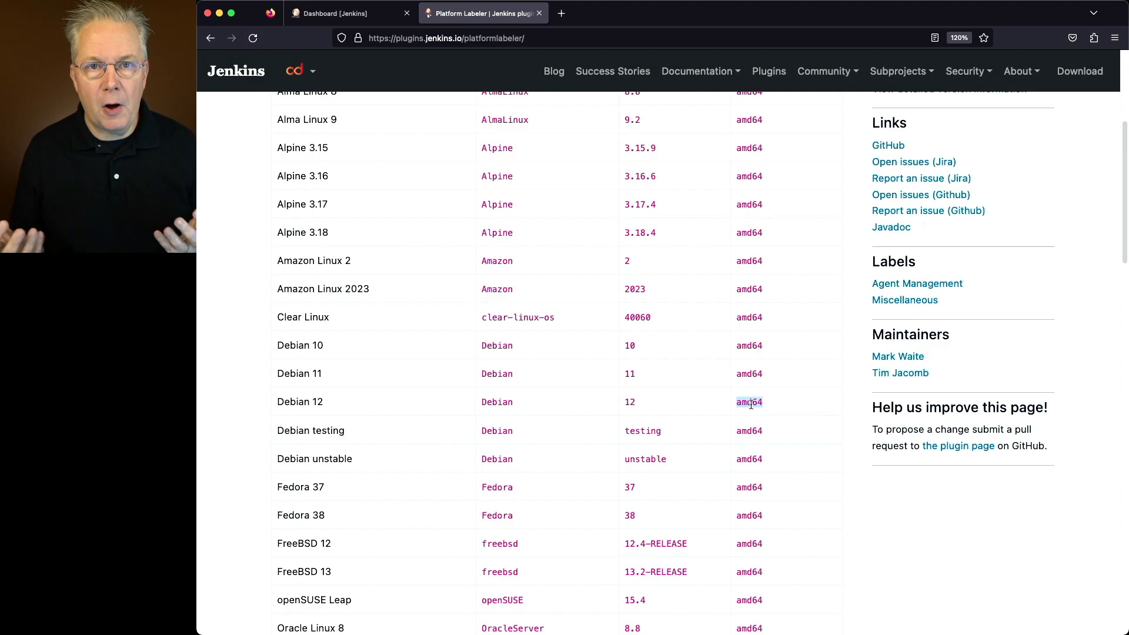
scroll(down, 3)
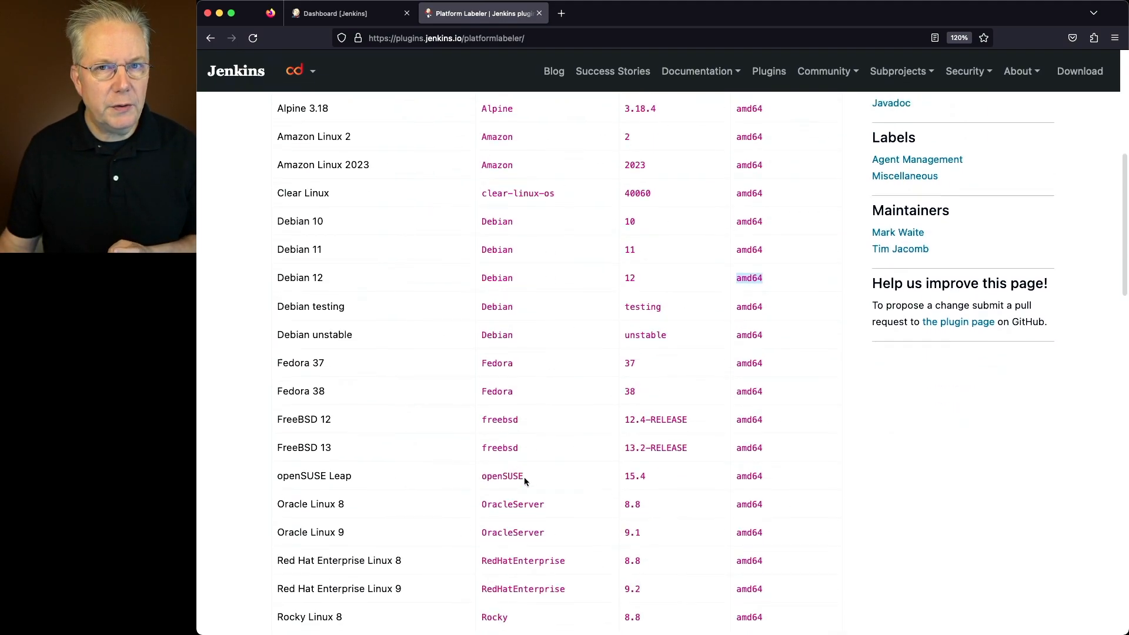
Step: Highlight the sentences on global label types, 'Automatic Platform Labels', and reducing one agent's labels
scroll(down, 3)
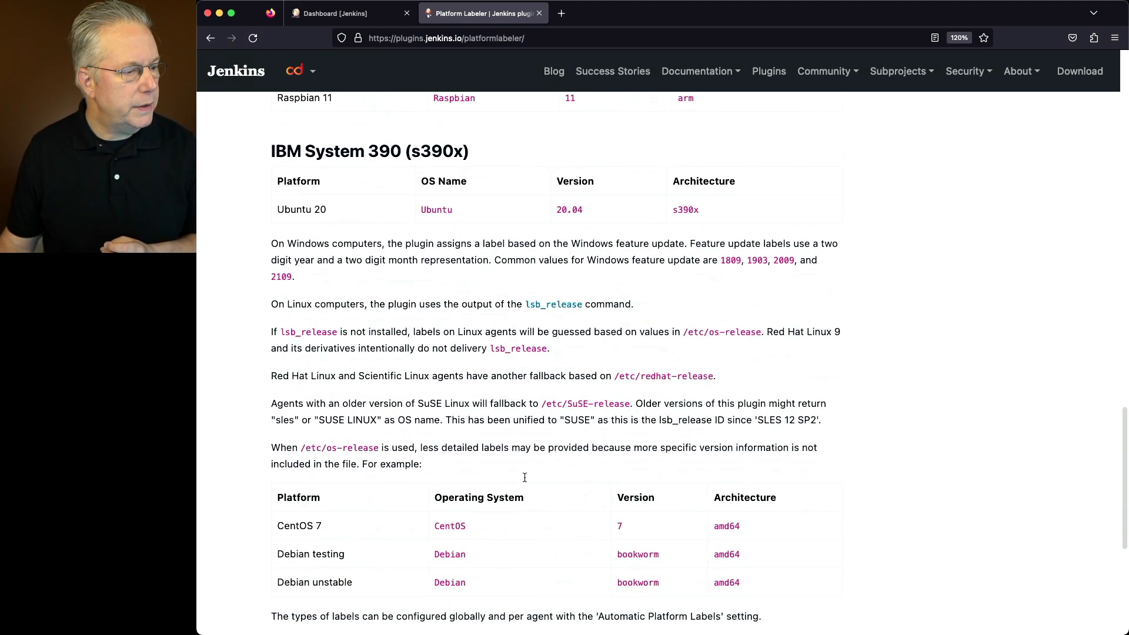
scroll(down, 3)
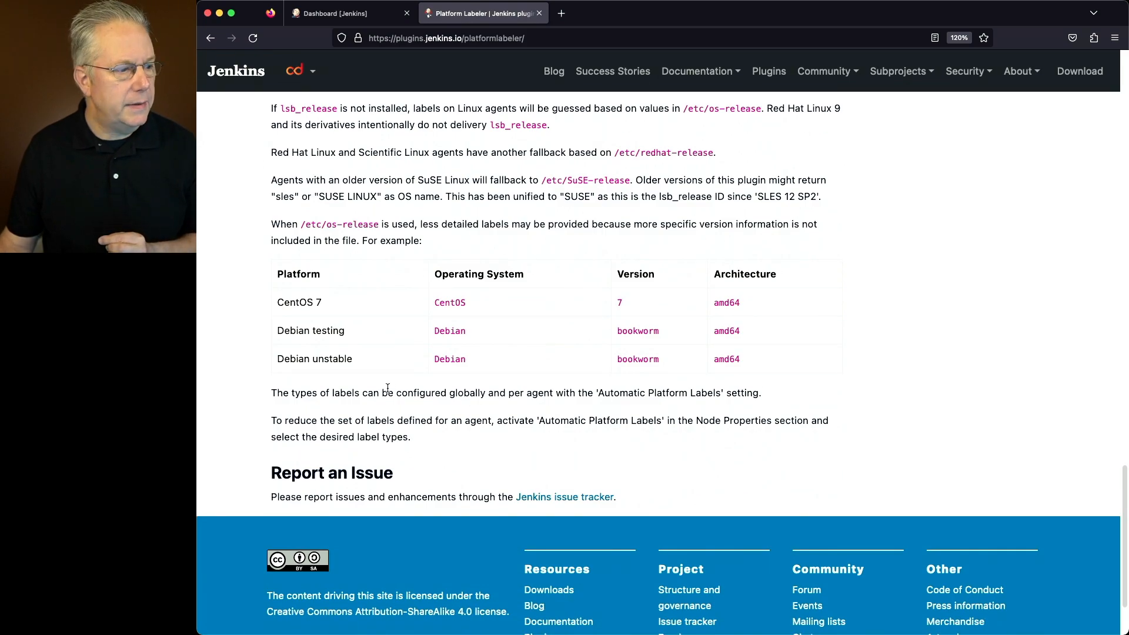
drag(283, 392, 480, 392)
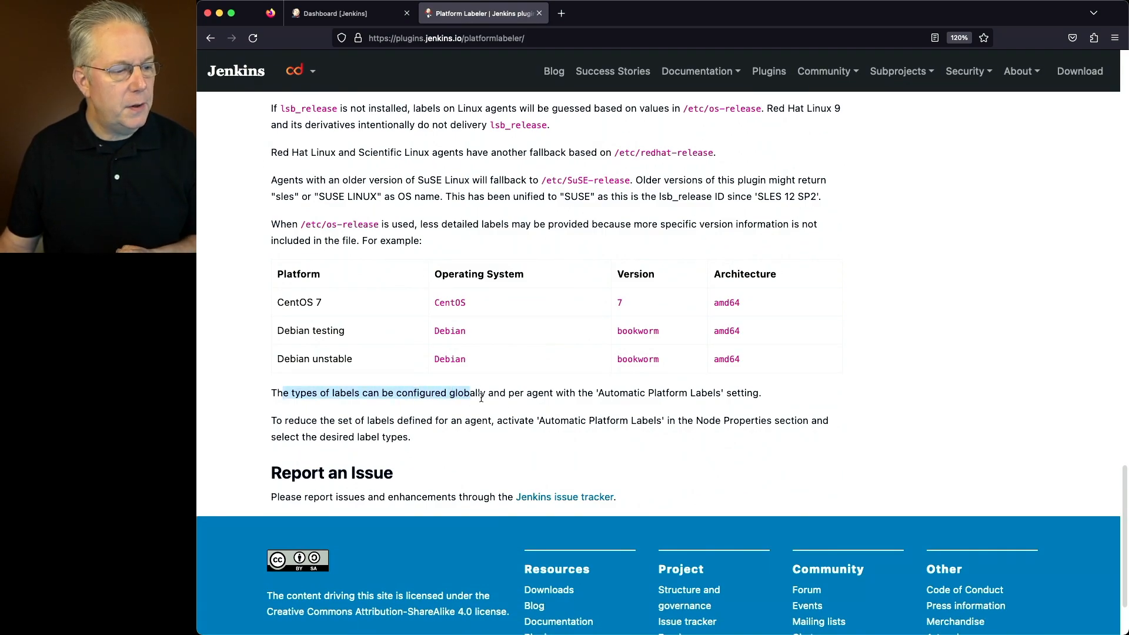
drag(479, 392, 546, 392)
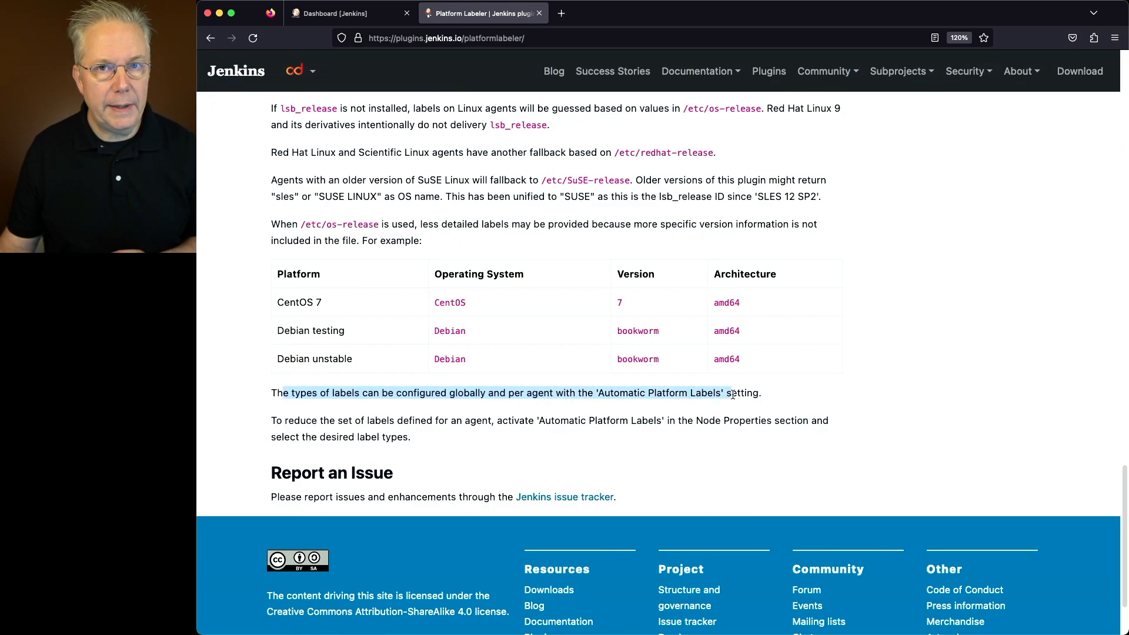
scroll(down, 3)
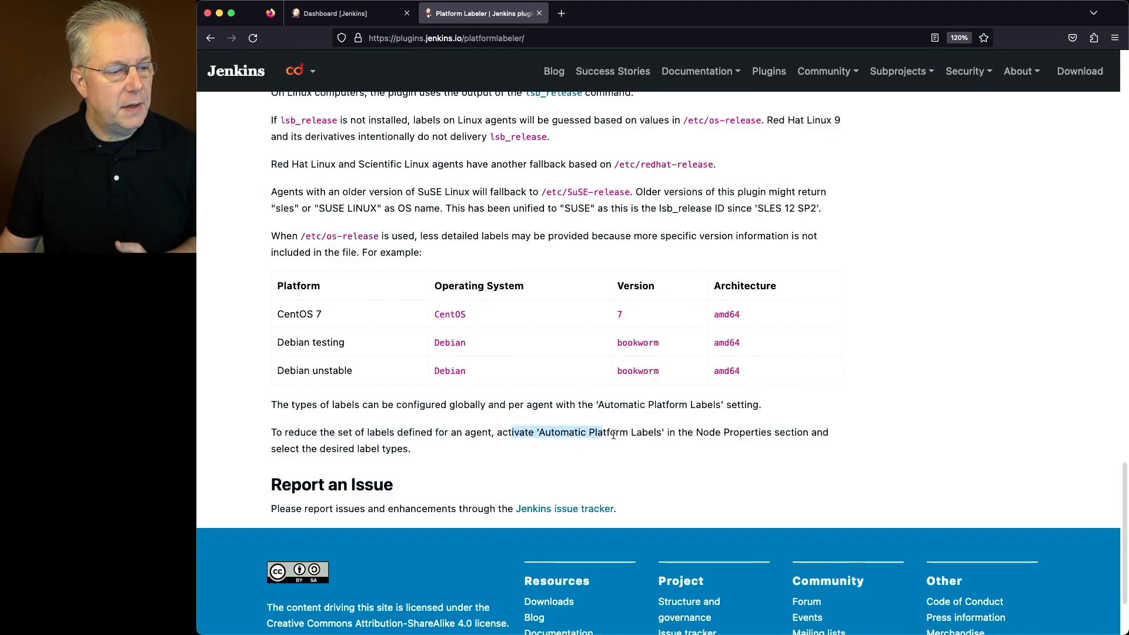
drag(607, 432, 673, 432)
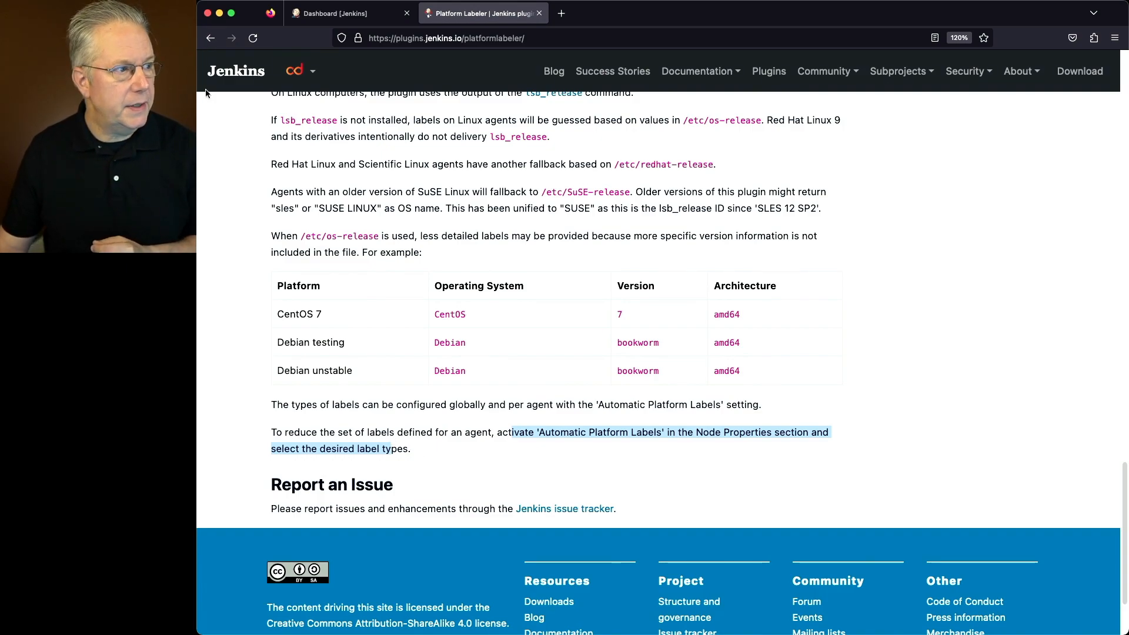
Step: Filter installed plugins for 'platf' to confirm Platform Labeler is enabled, then return to Manage Jenkins
click(350, 13)
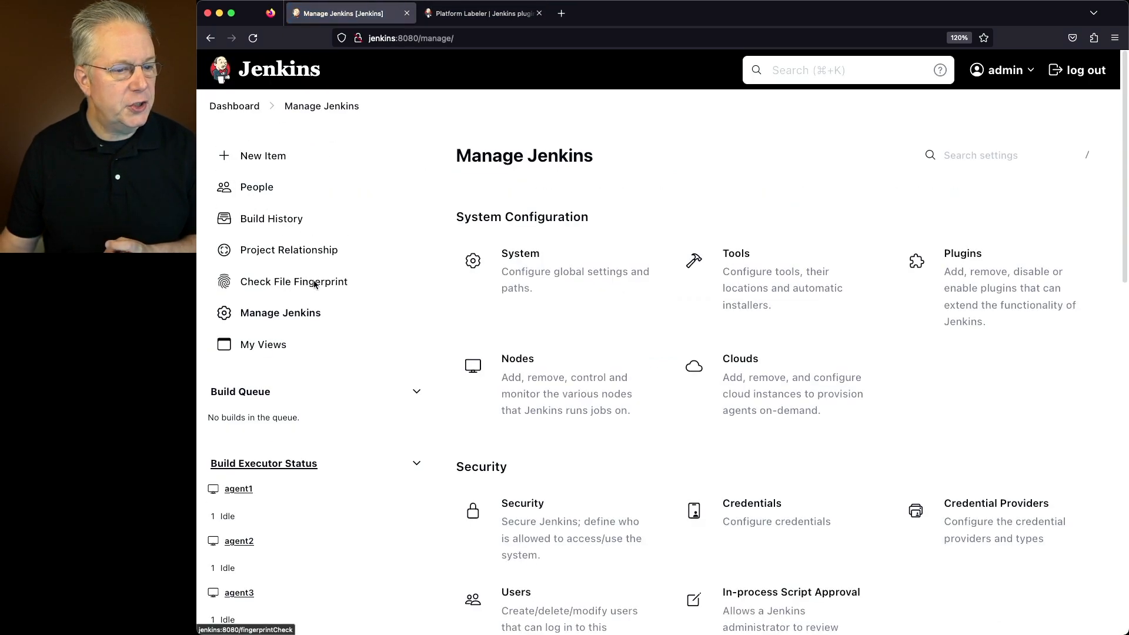
click(962, 253)
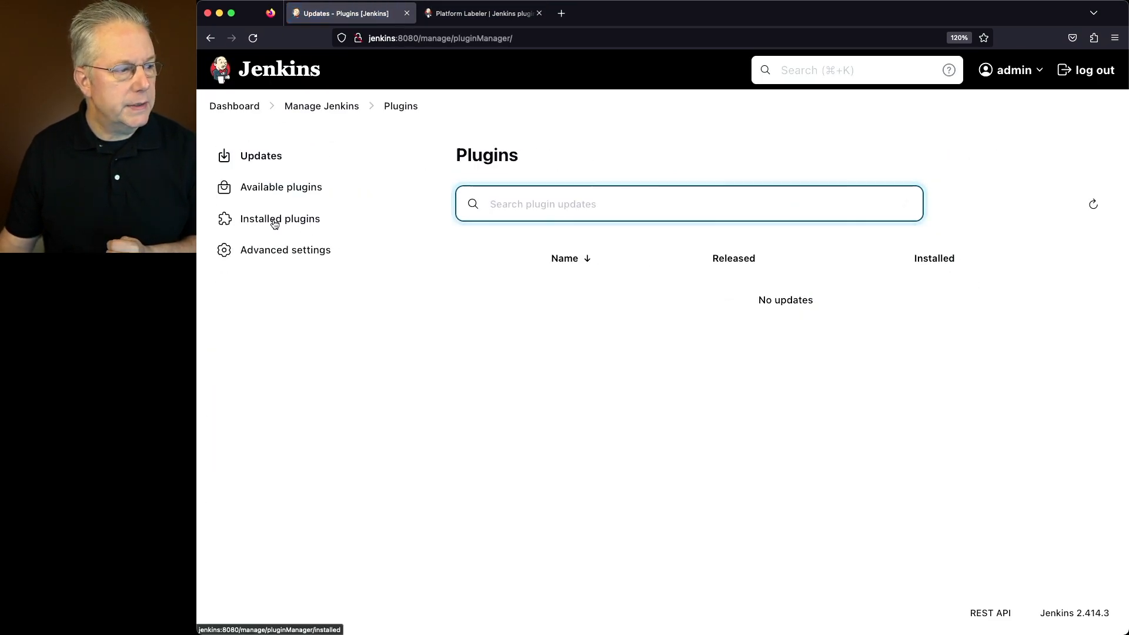
click(280, 218)
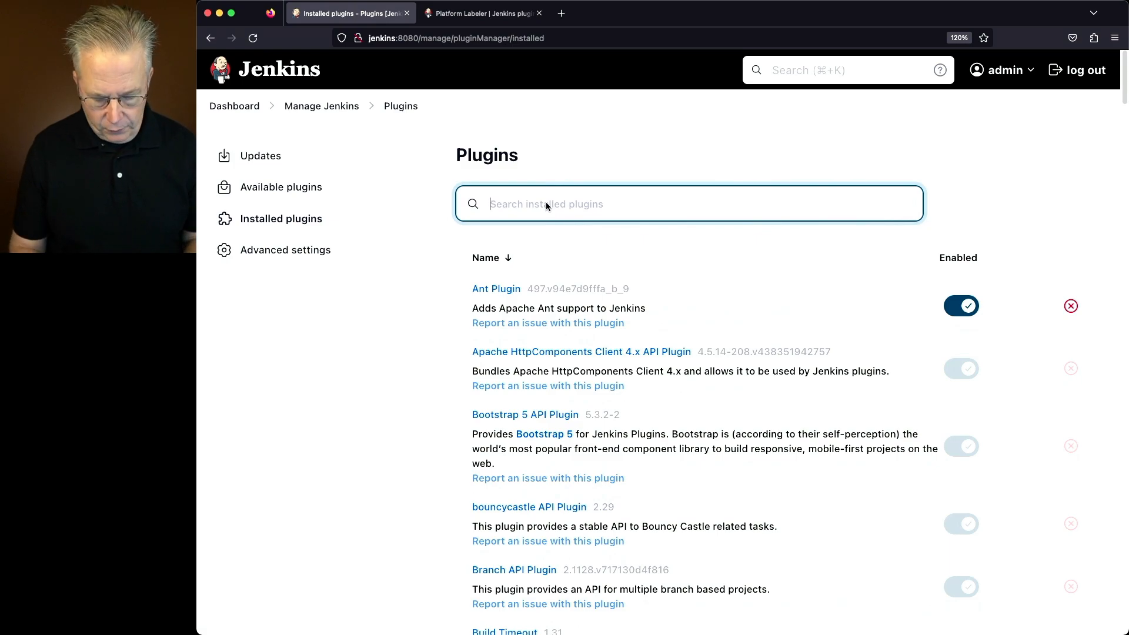
text(platf)
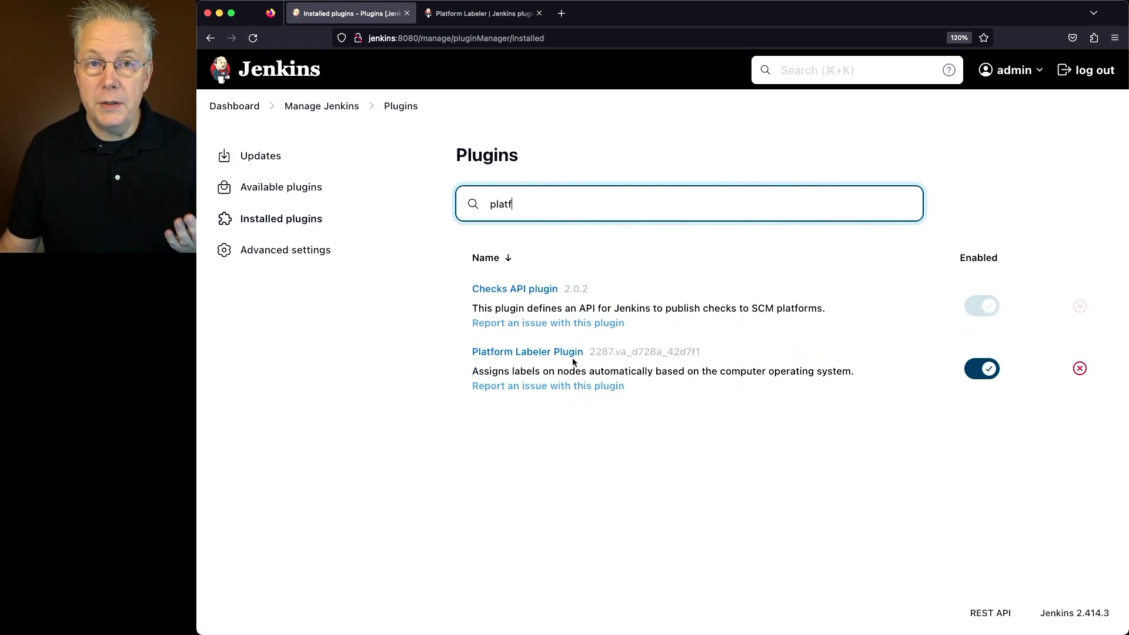
mouse_move(526, 351)
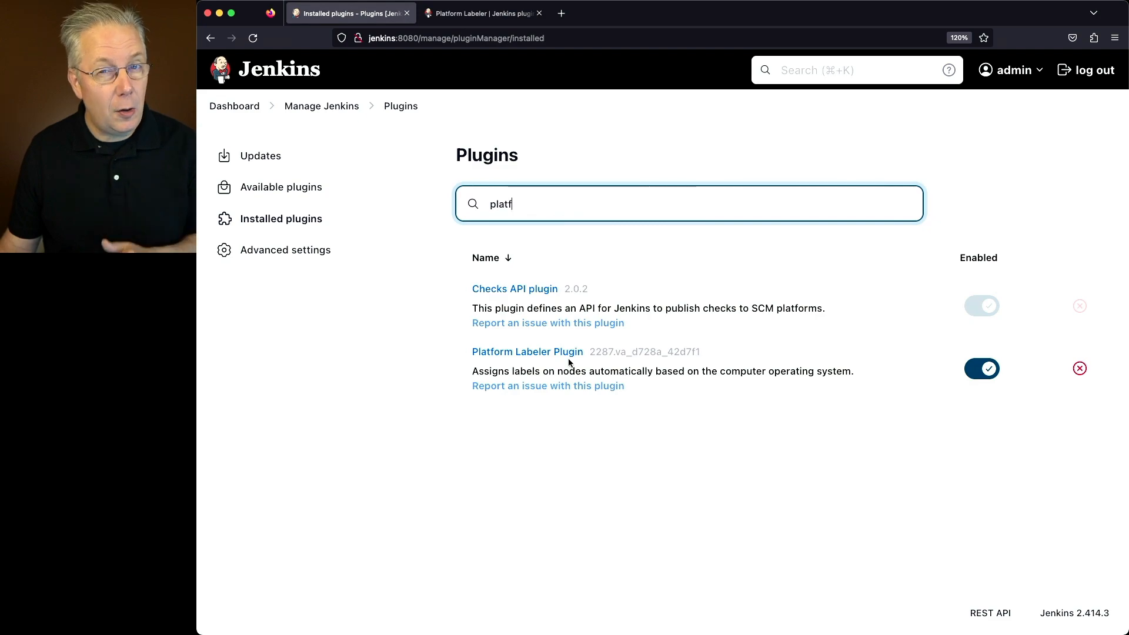
click(321, 106)
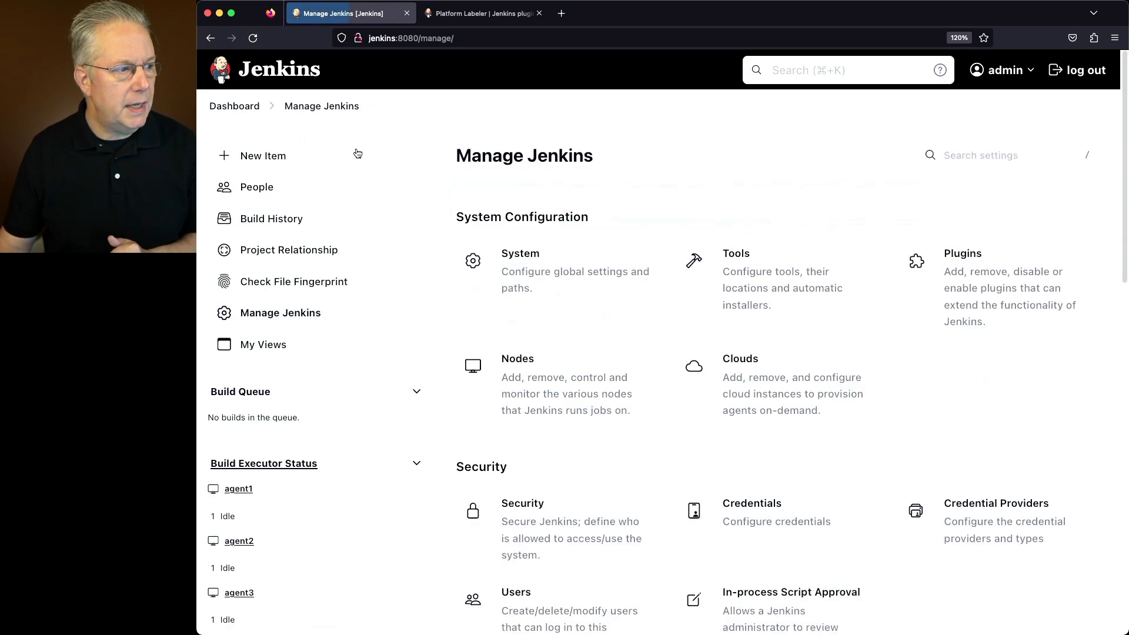
Step: Save the System configuration with all seven Platform Labeler label types ticked
click(520, 270)
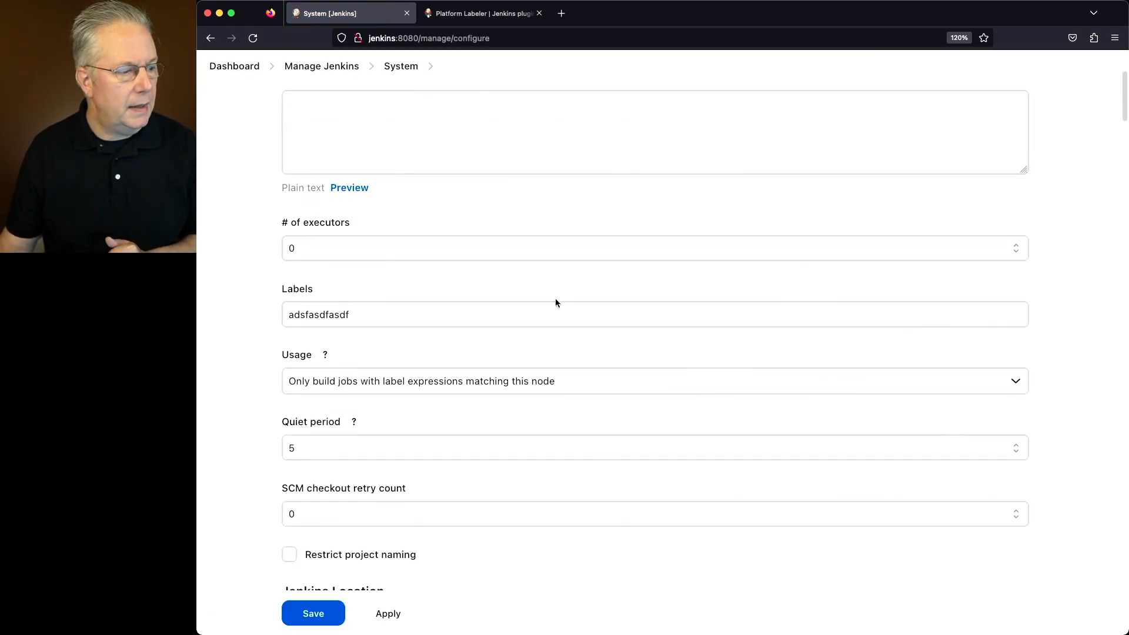
scroll(down, 3)
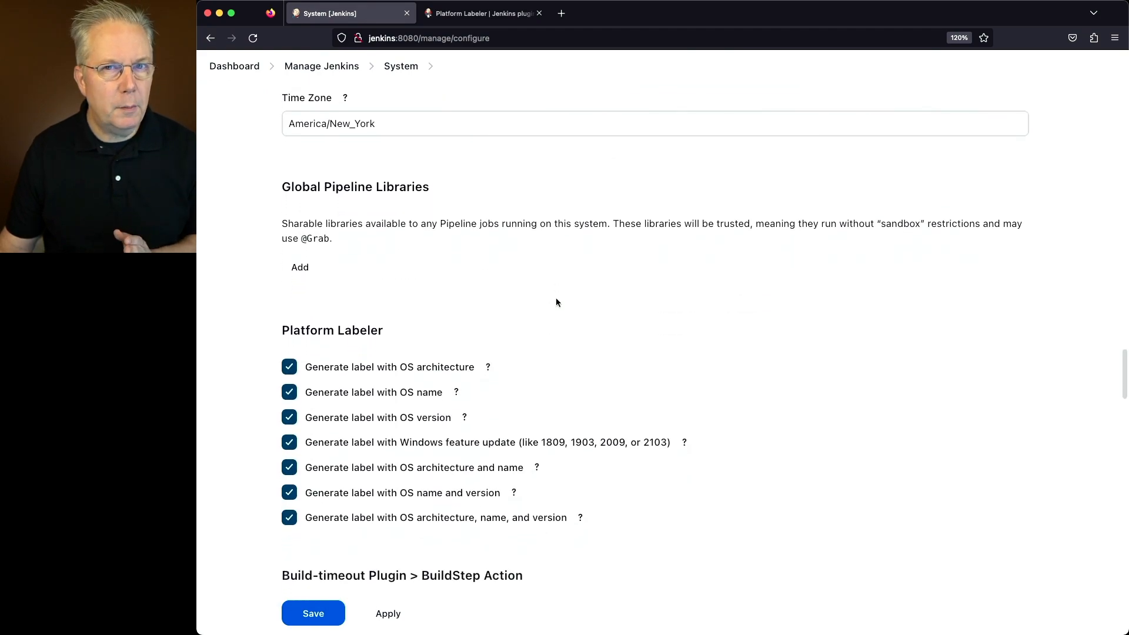
scroll(down, 3)
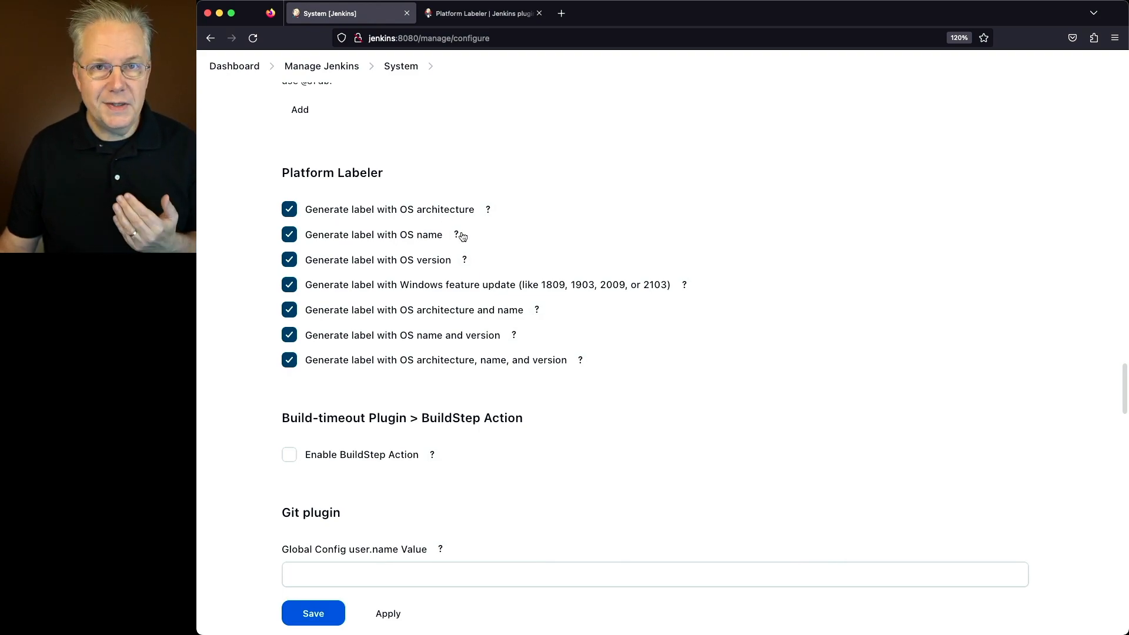
mouse_move(442, 262)
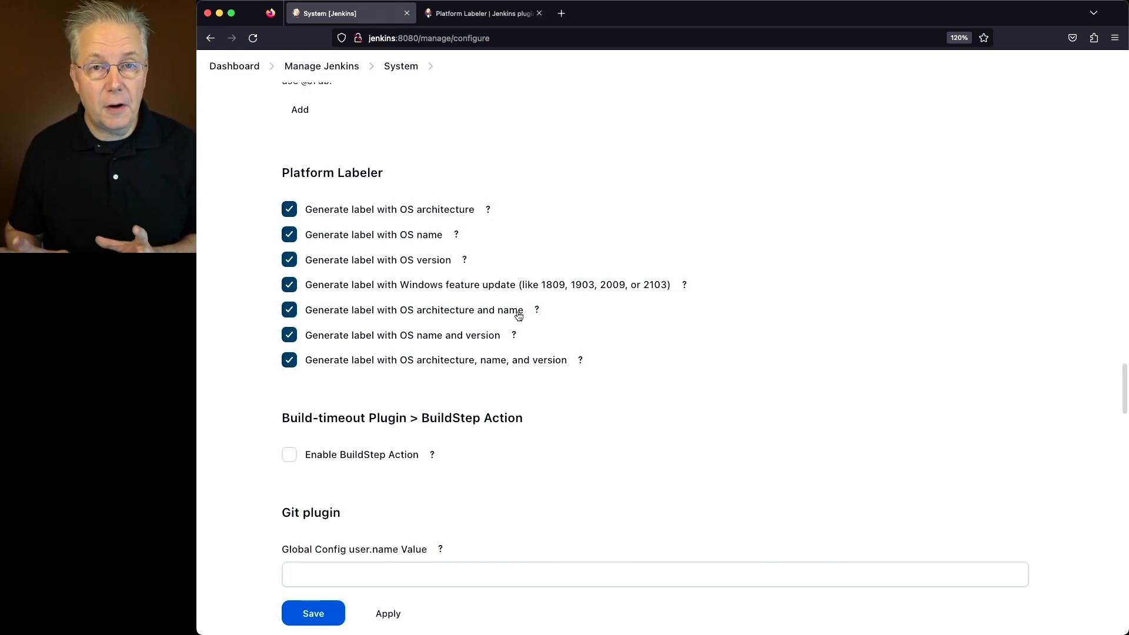
mouse_move(504, 321)
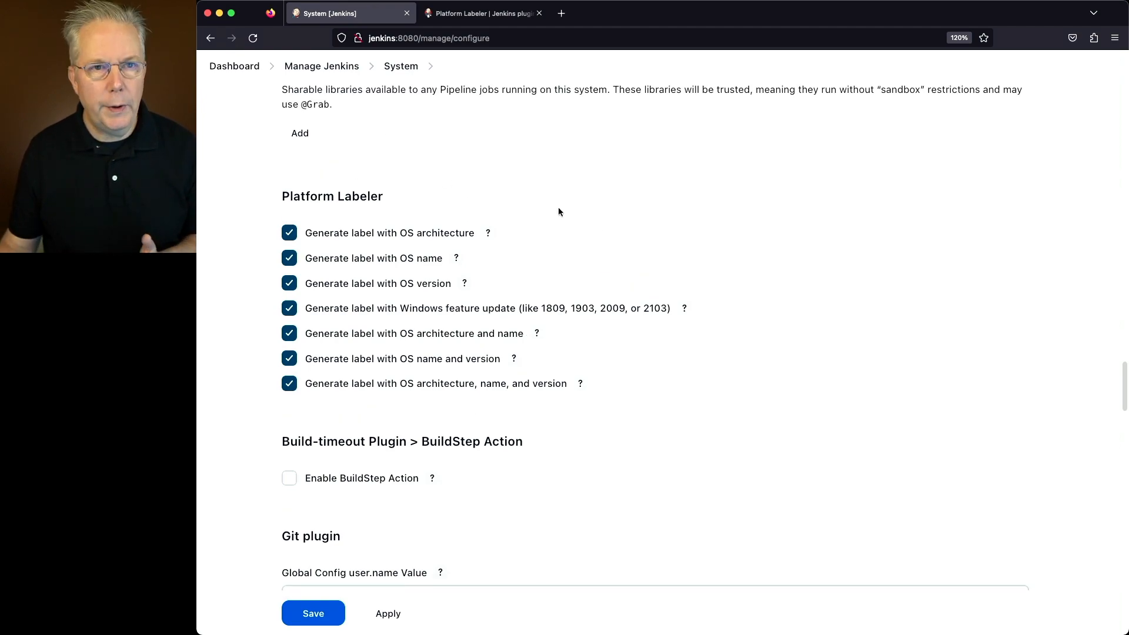
click(234, 66)
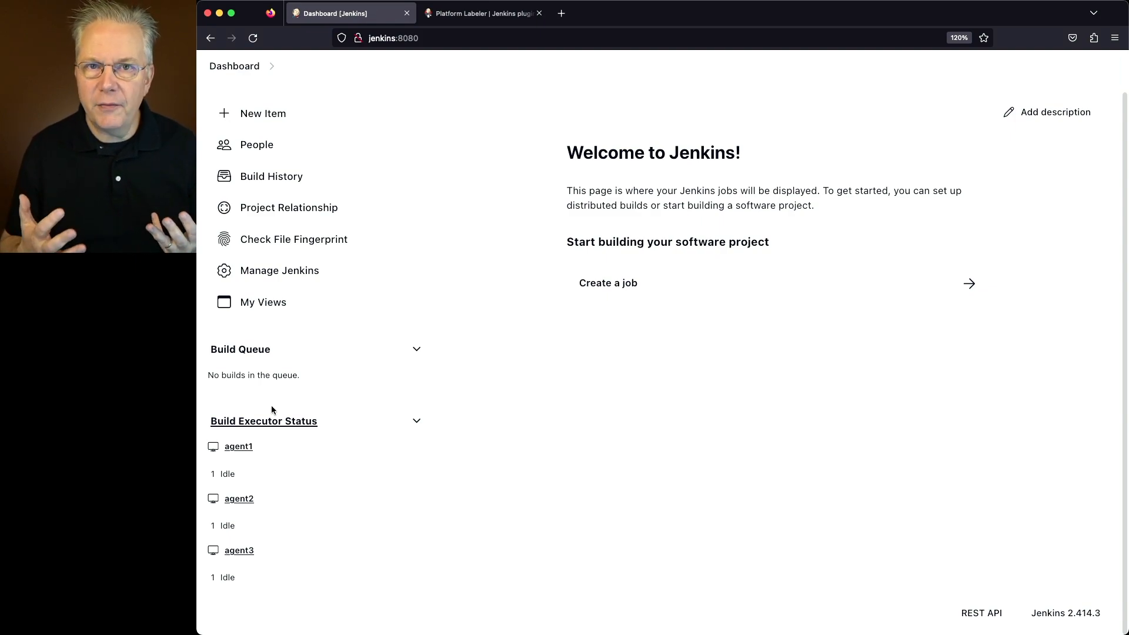
Step: View agent1's labels such as Alma-8.8 and amd64, then agent2's Raspbian-10 and arm labels
click(237, 446)
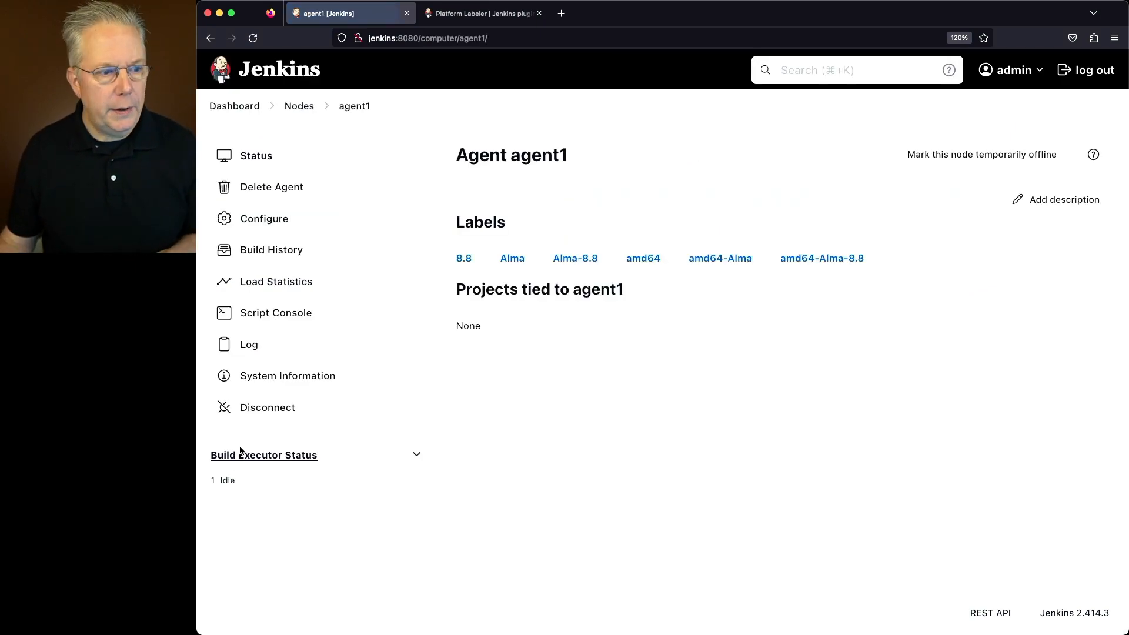
mouse_move(538, 281)
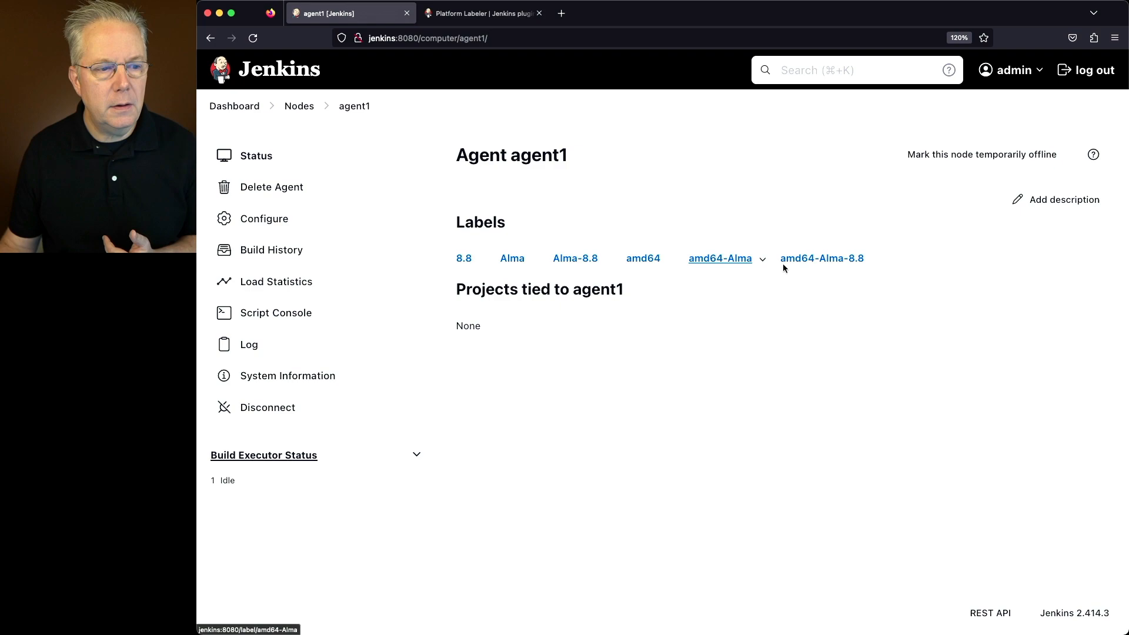
mouse_move(758, 288)
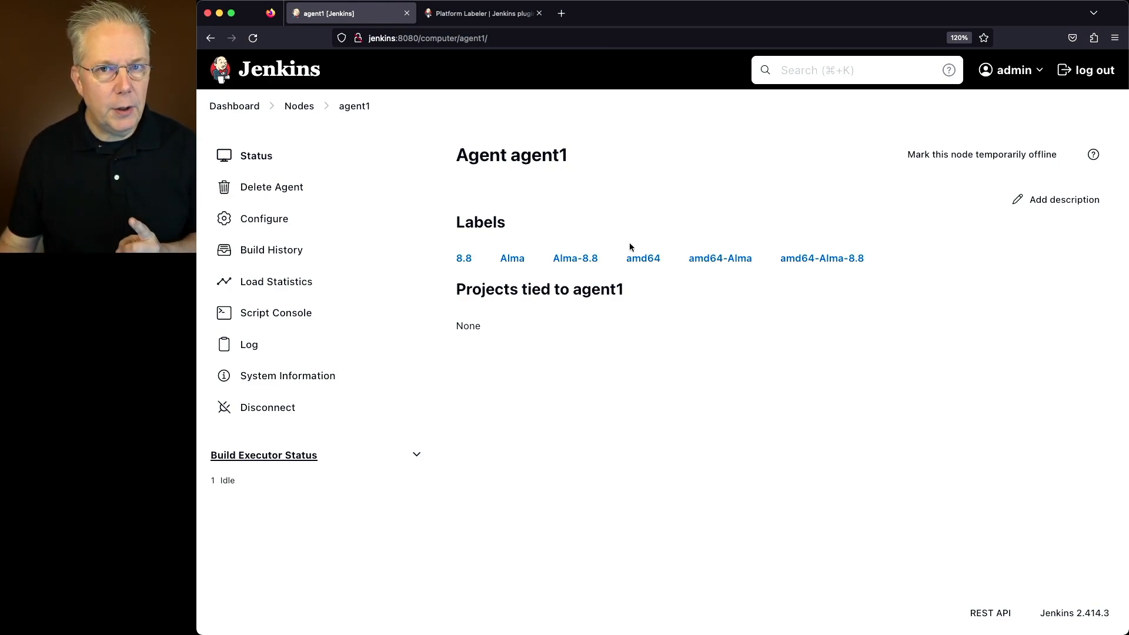
click(266, 218)
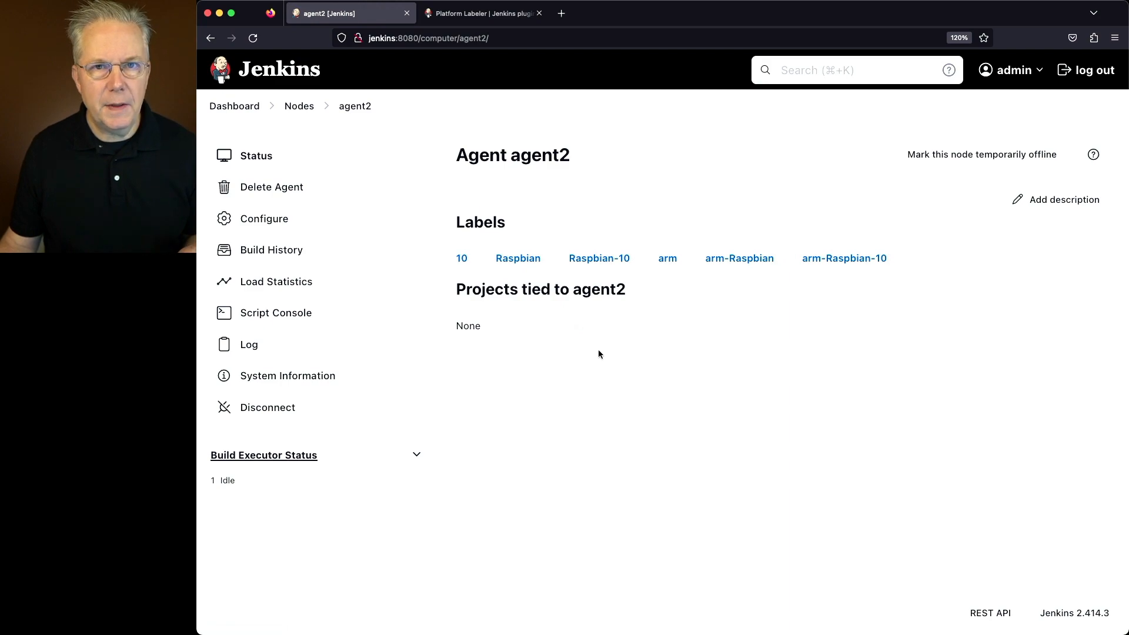
mouse_move(611, 353)
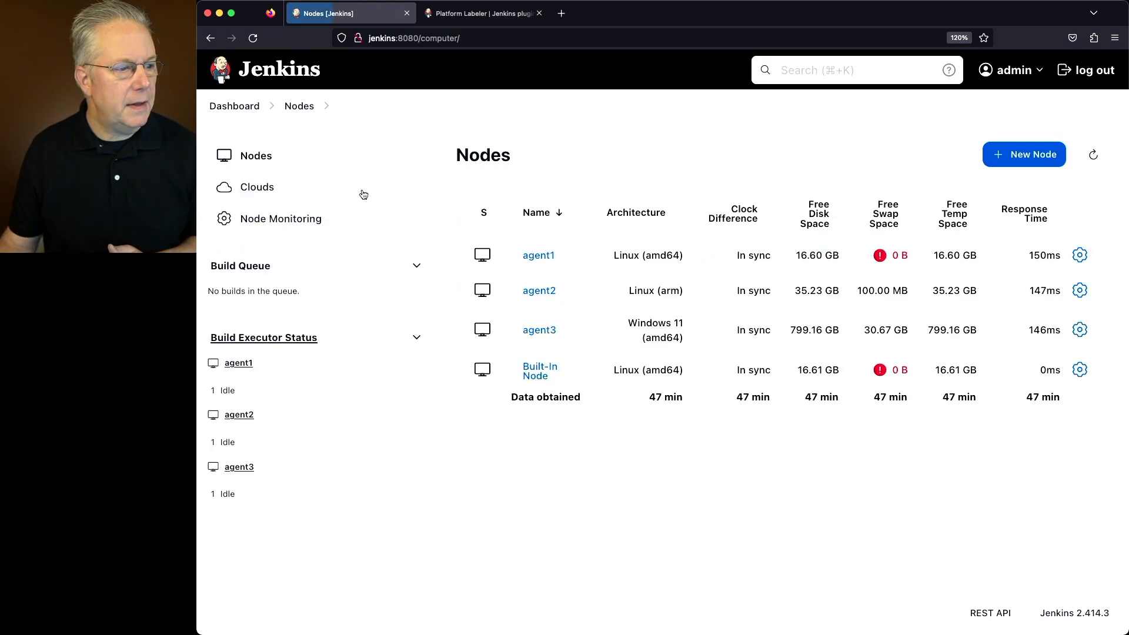
Step: Enable Automatic Platform Labels on agent1 with only architecture-name-version kept, and save
click(538, 330)
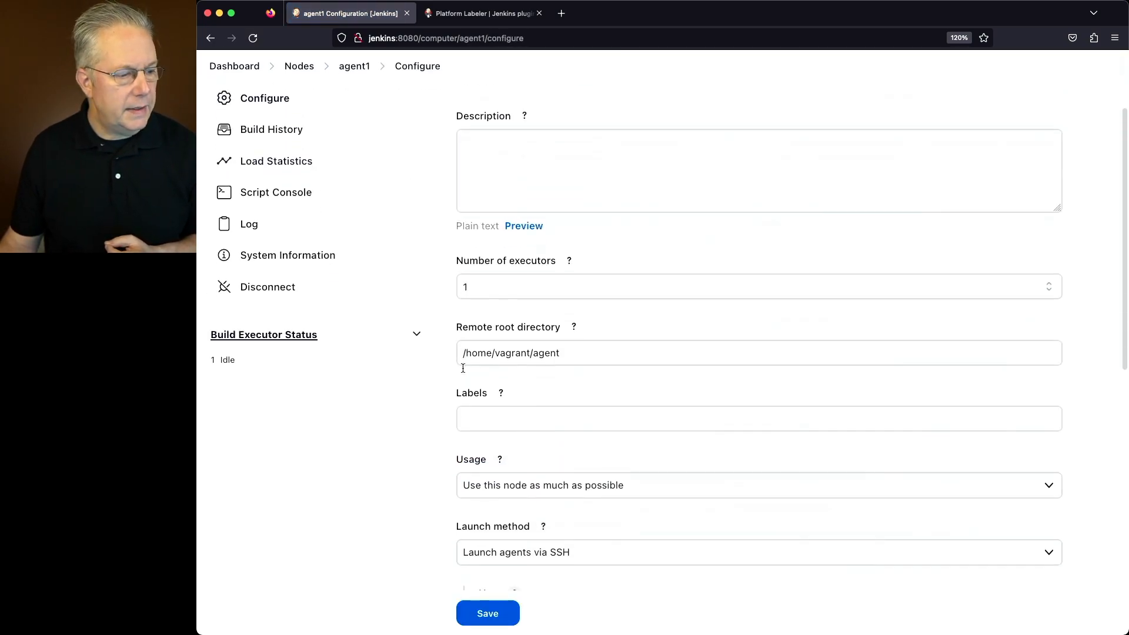
scroll(down, 3)
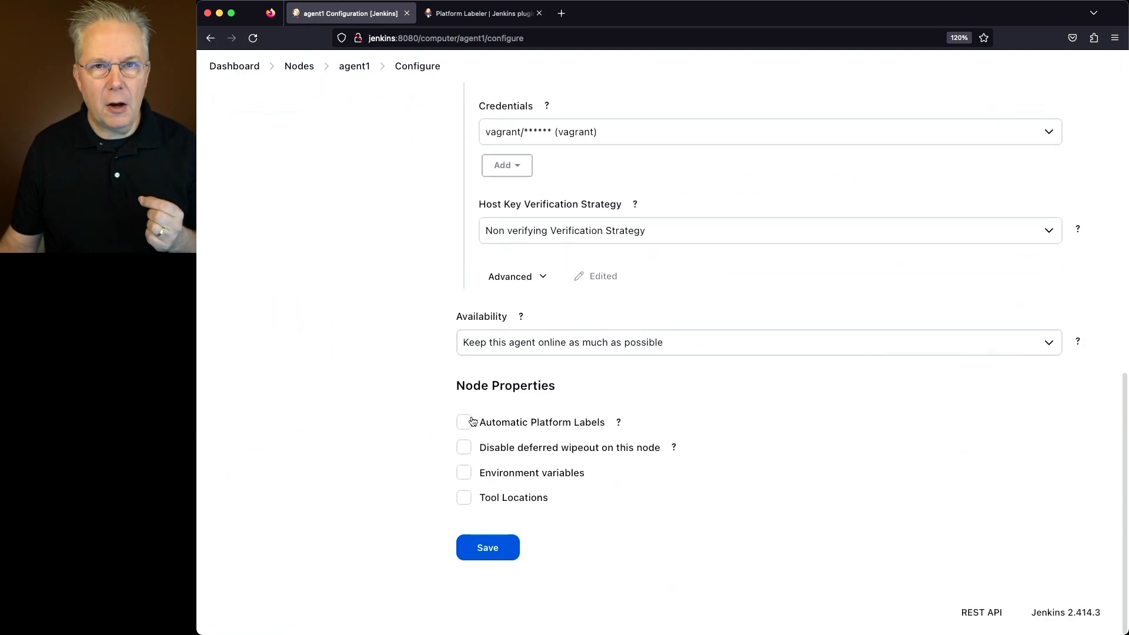
click(463, 422)
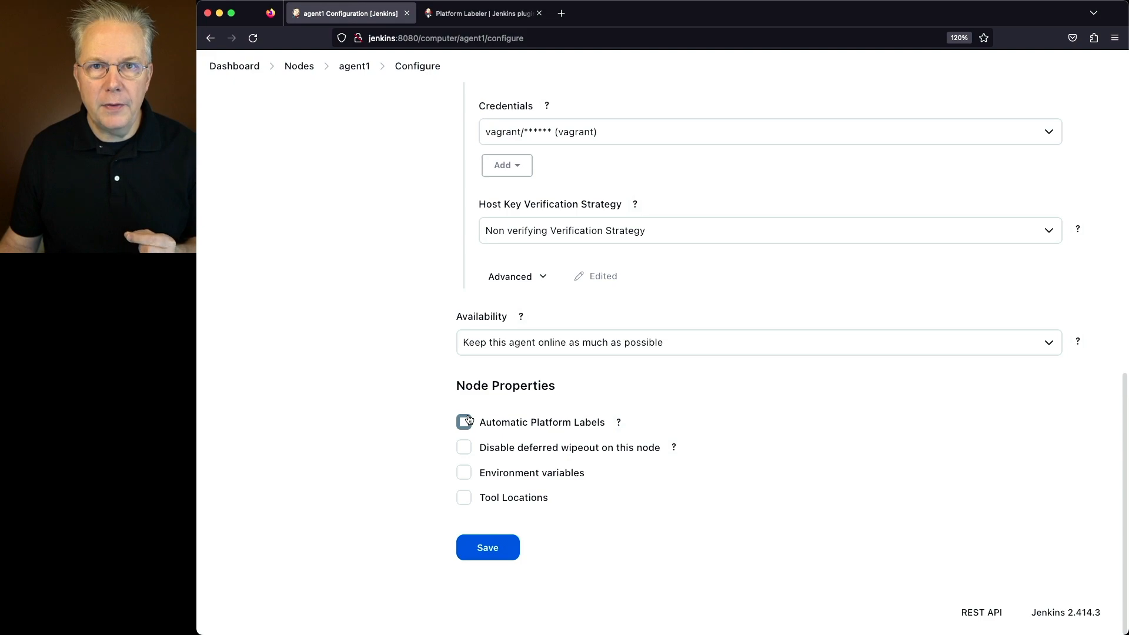
click(464, 422)
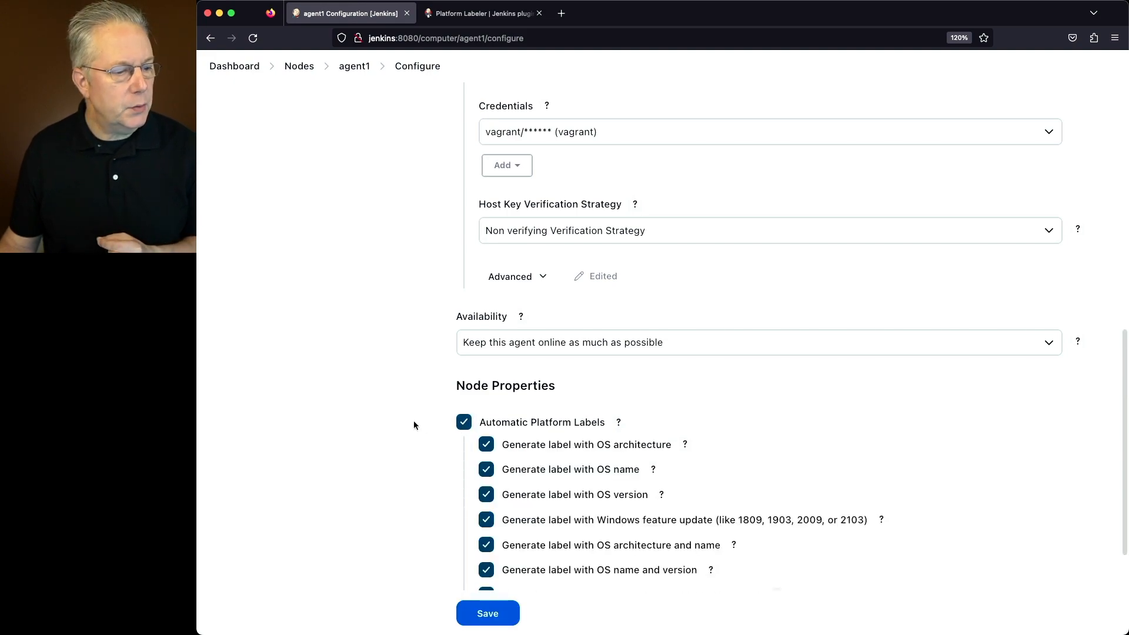
scroll(down, 3)
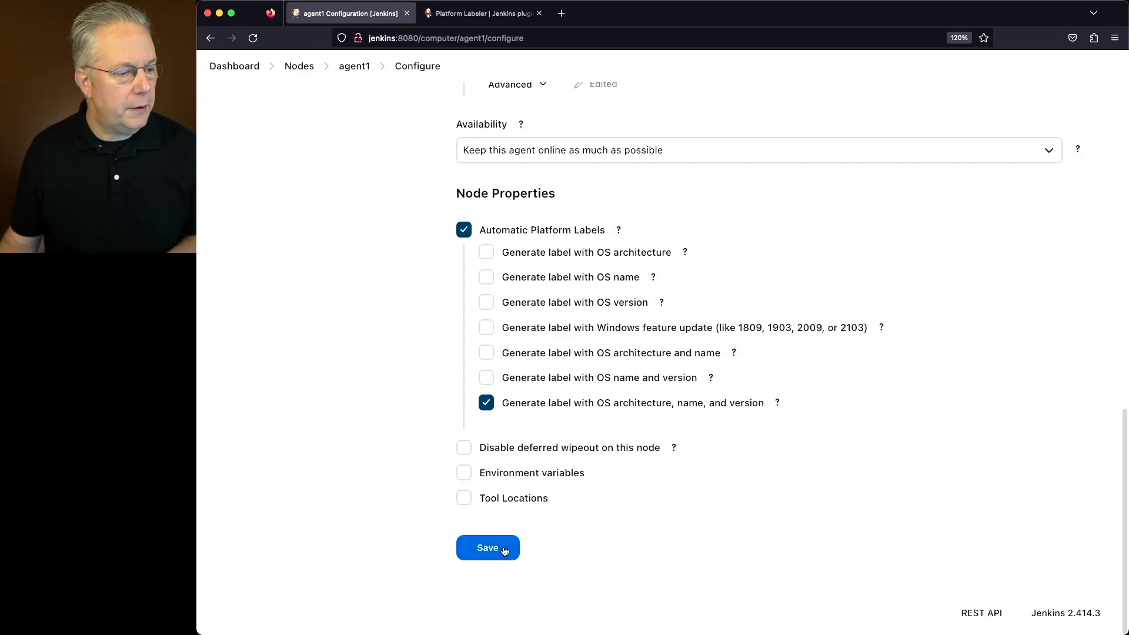
click(487, 548)
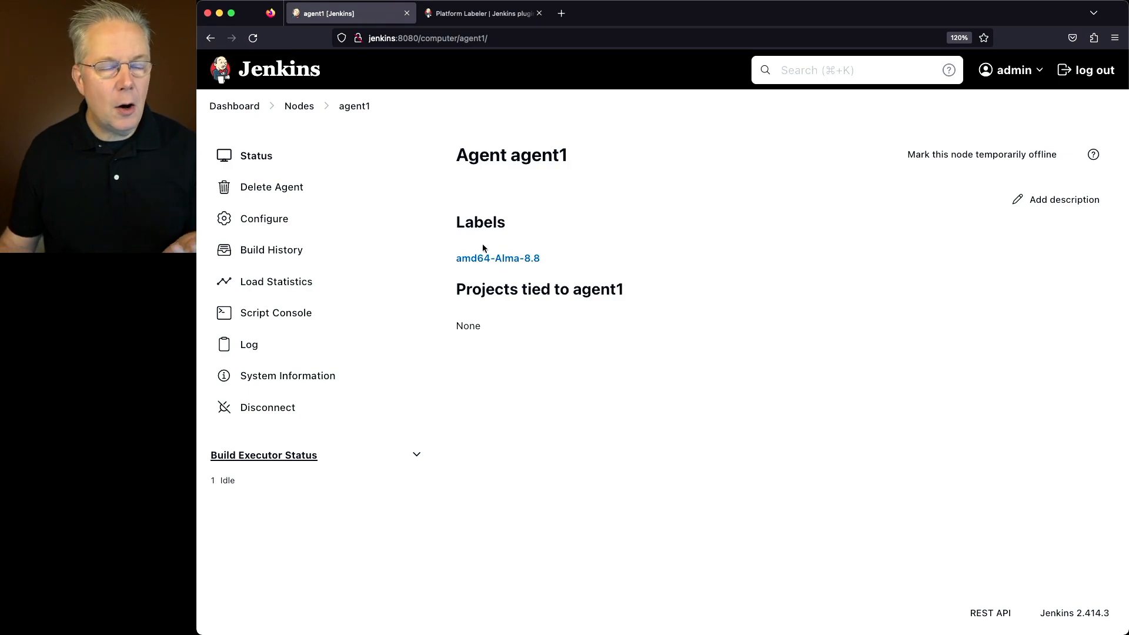
mouse_move(448, 275)
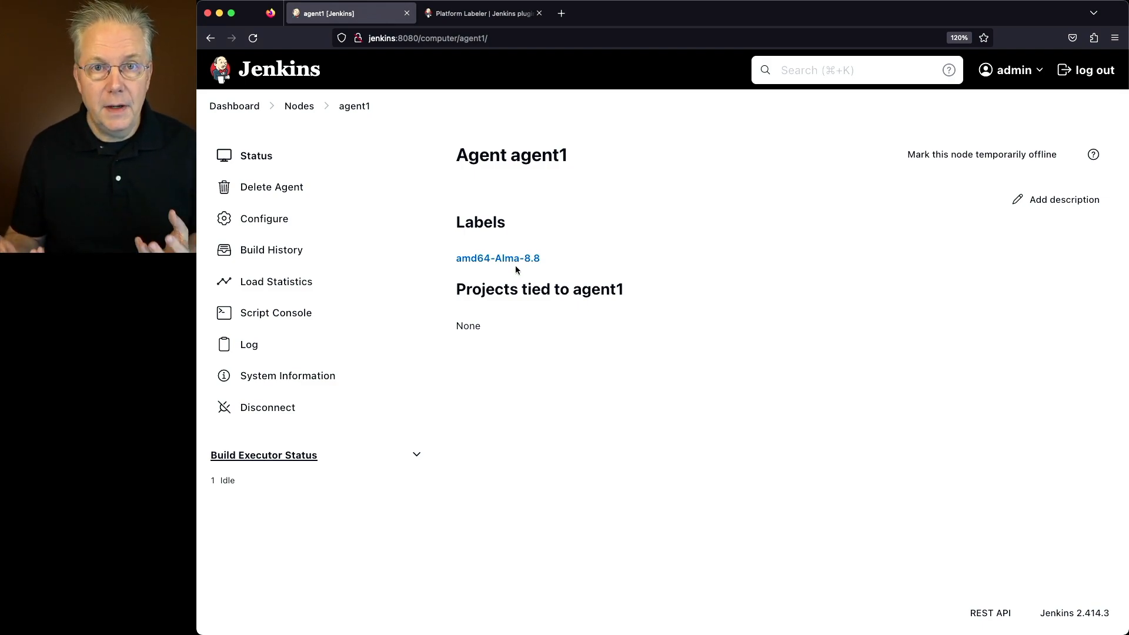
mouse_move(517, 356)
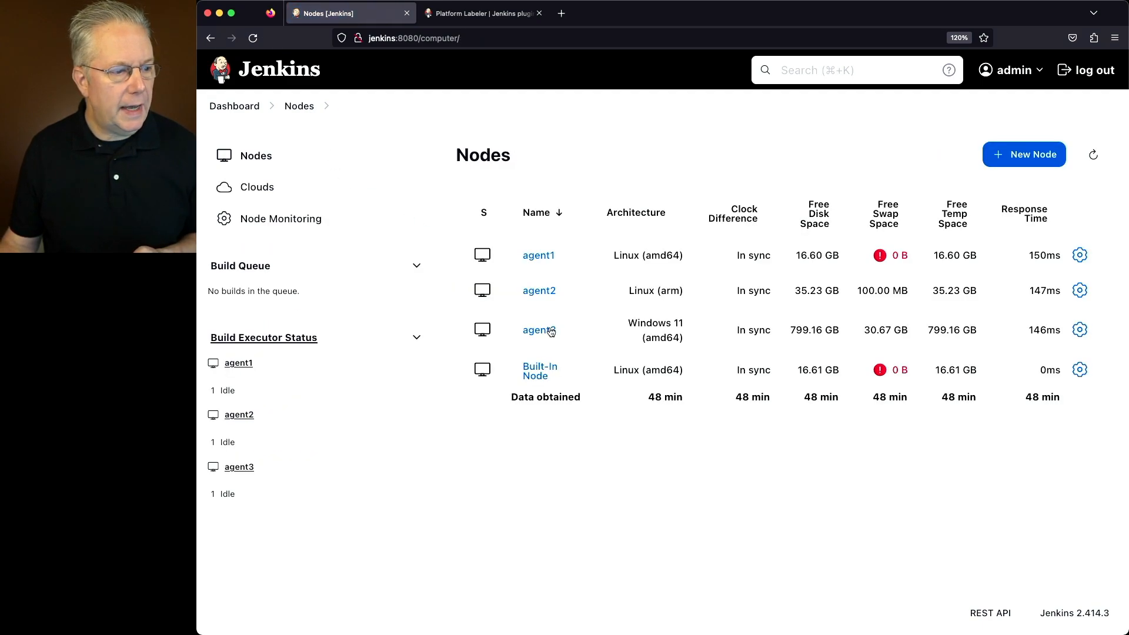
click(539, 290)
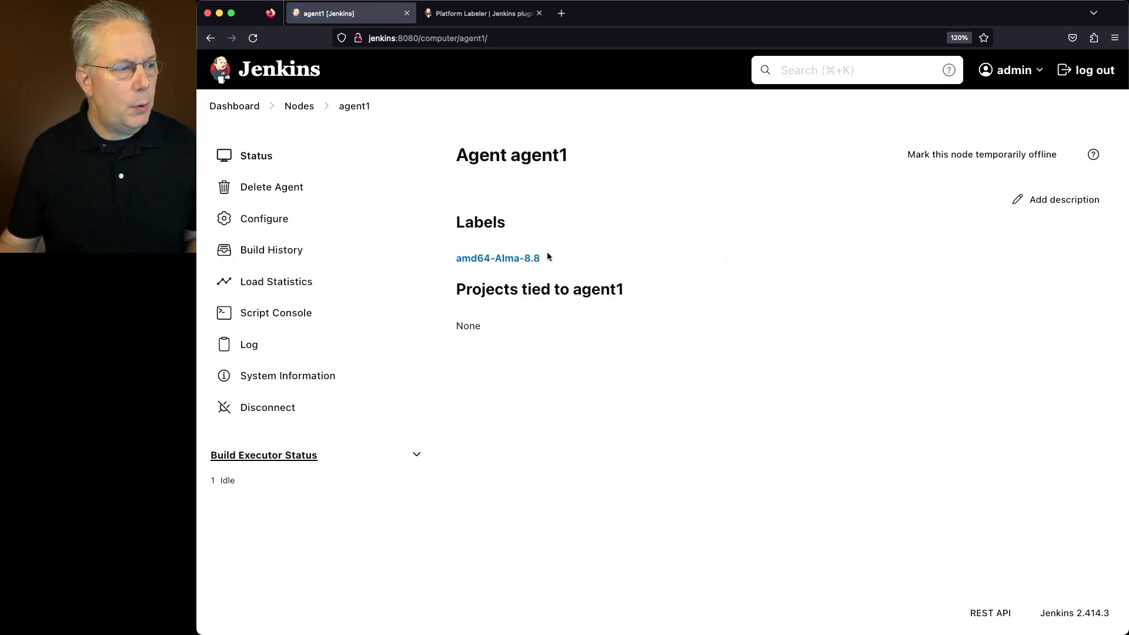
Step: Add the label 'this-is-the-special-label' to agent1's Labels field and save
click(264, 218)
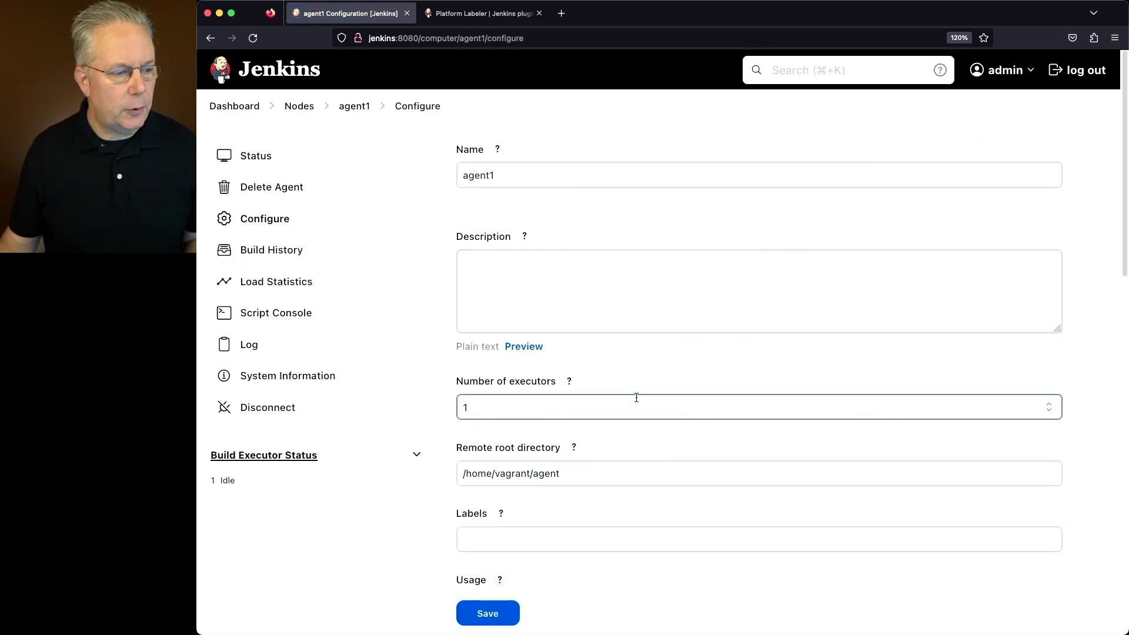
text(this-is-the-special-label)
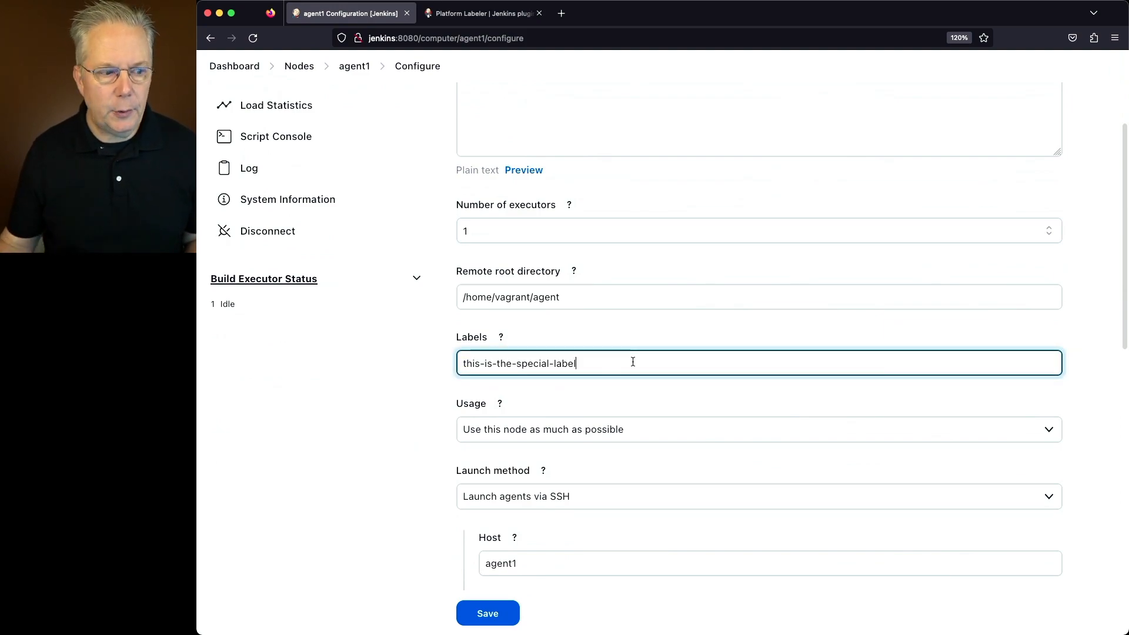
click(487, 613)
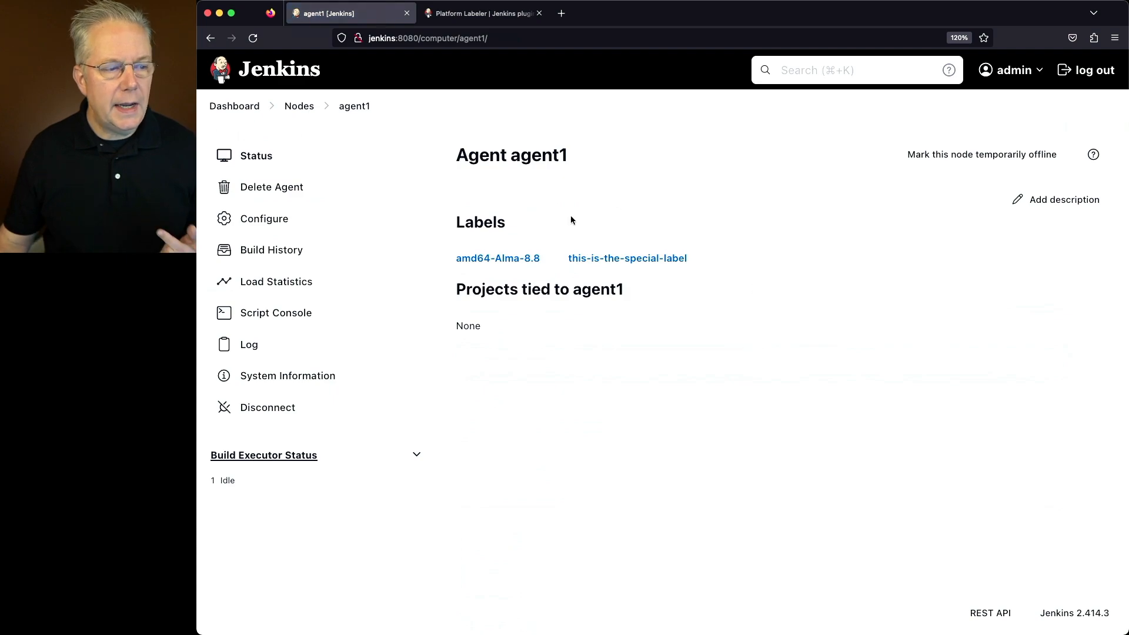
mouse_move(533, 274)
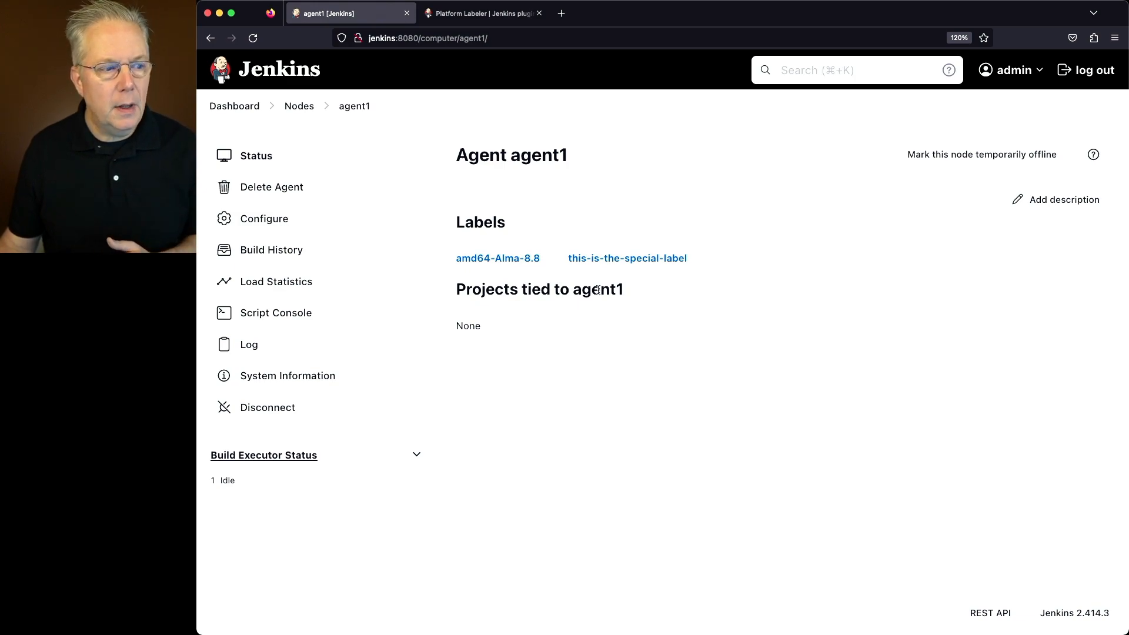
mouse_move(631, 299)
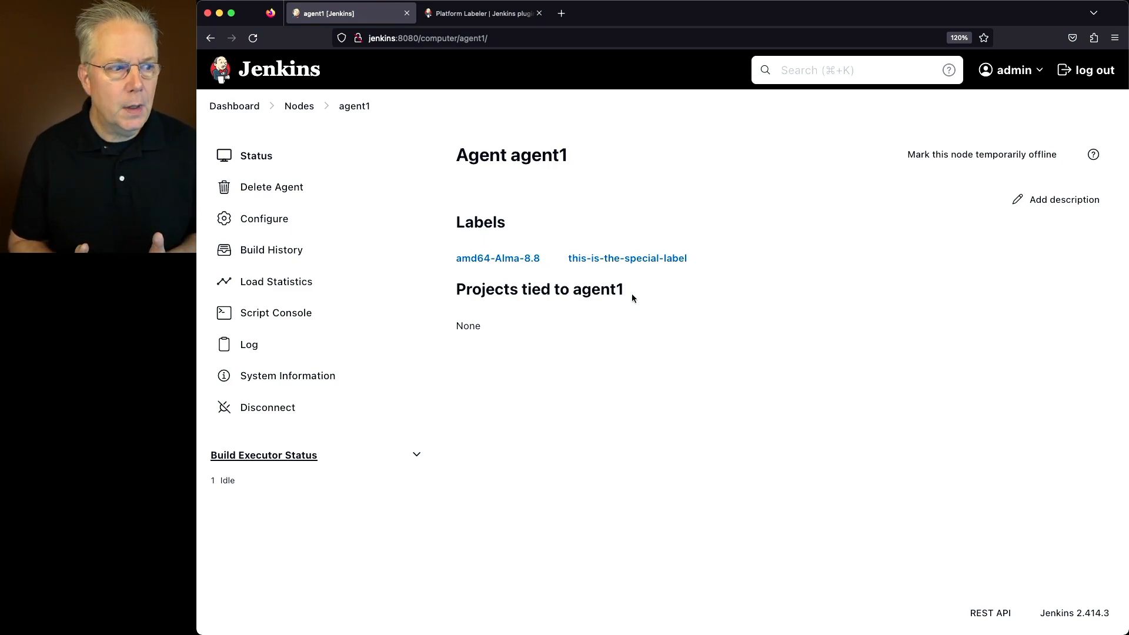
Step: Untick agent1's Automatic Platform Labels node property and save to restore all generated labels
click(264, 218)
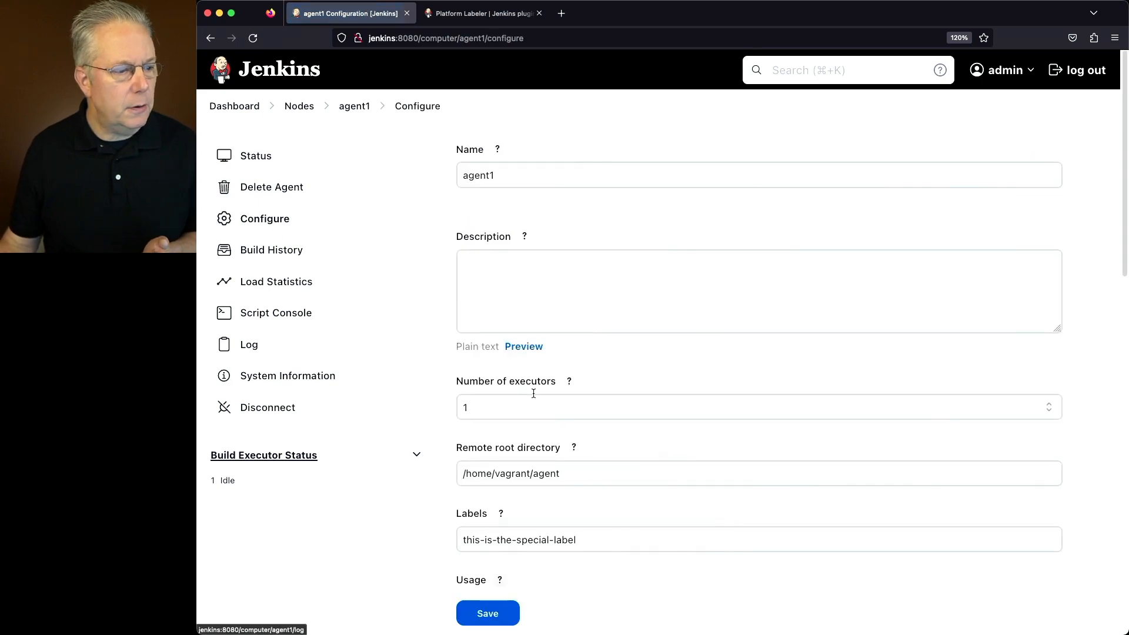
scroll(down, 3)
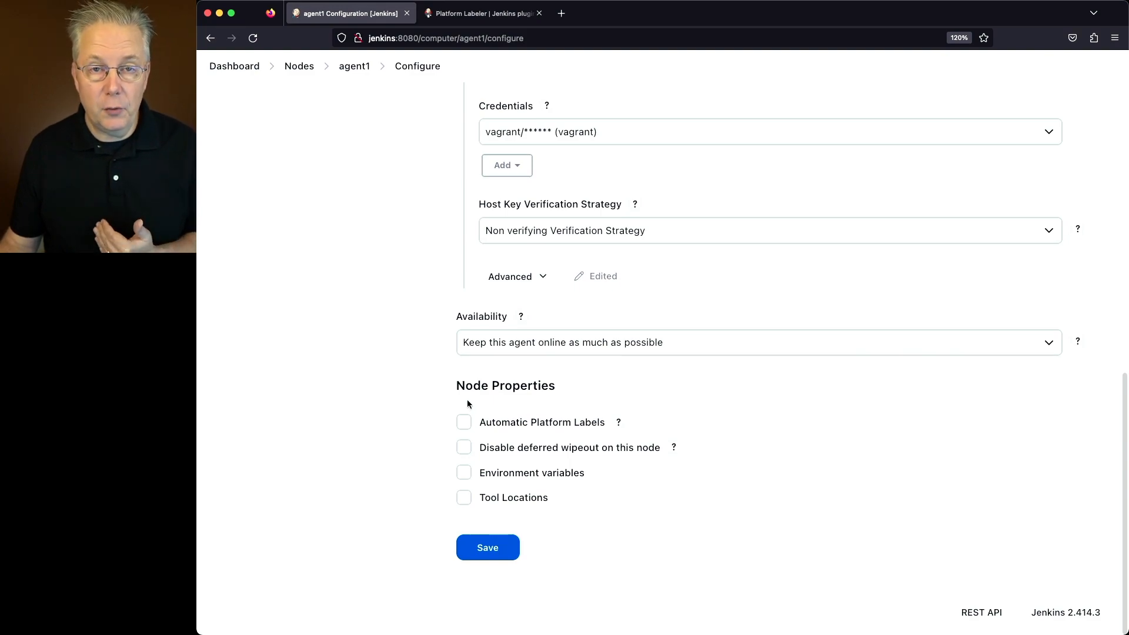
click(487, 547)
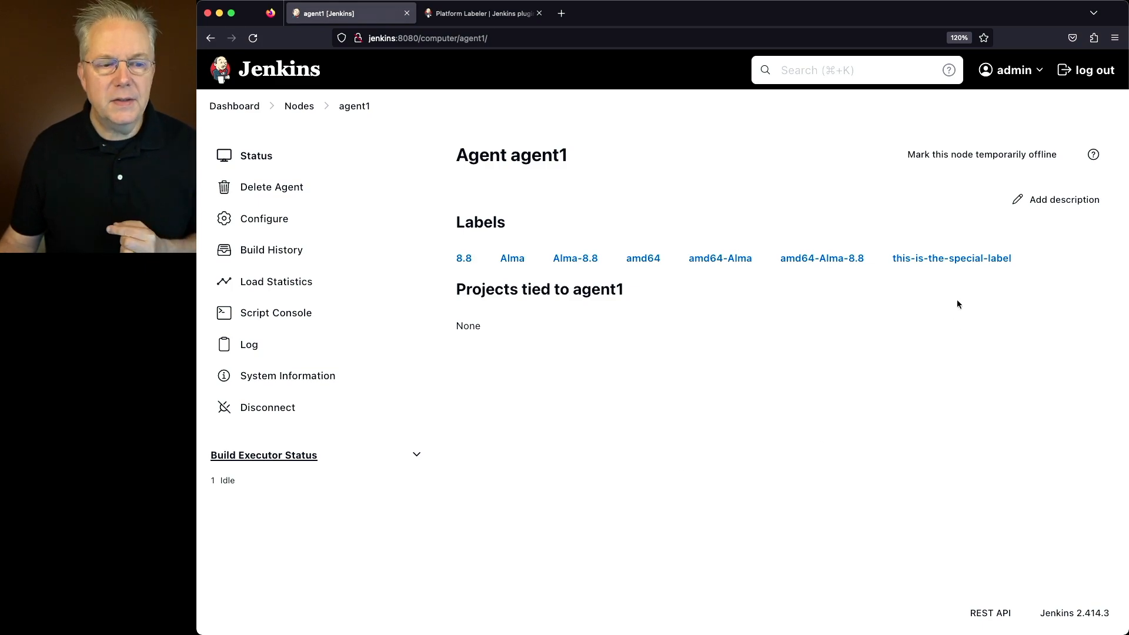
mouse_move(955, 301)
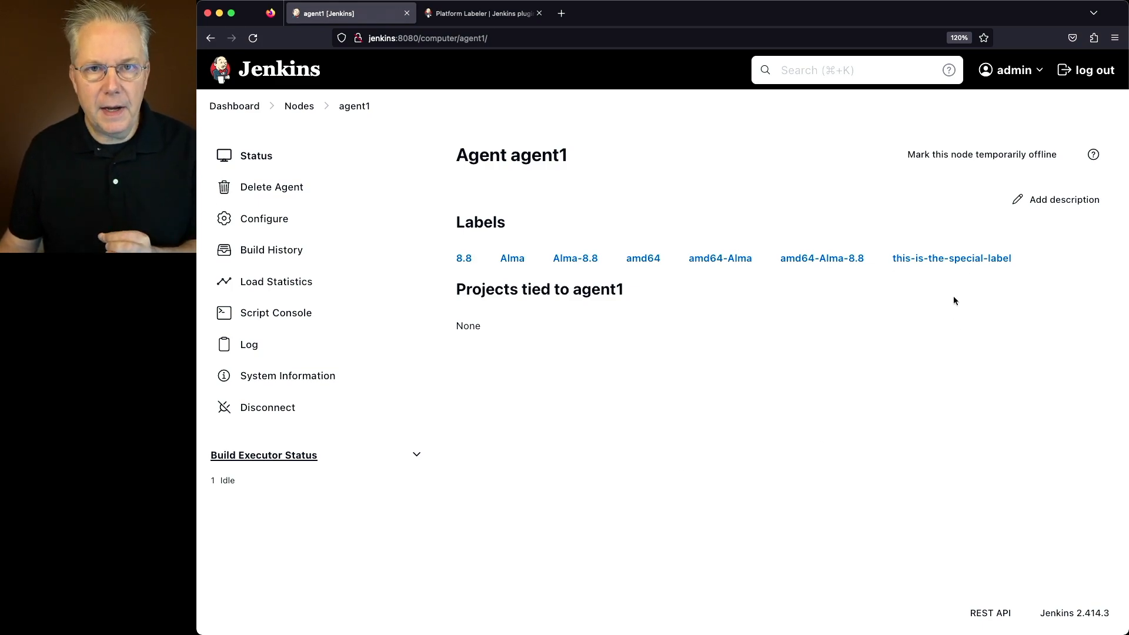